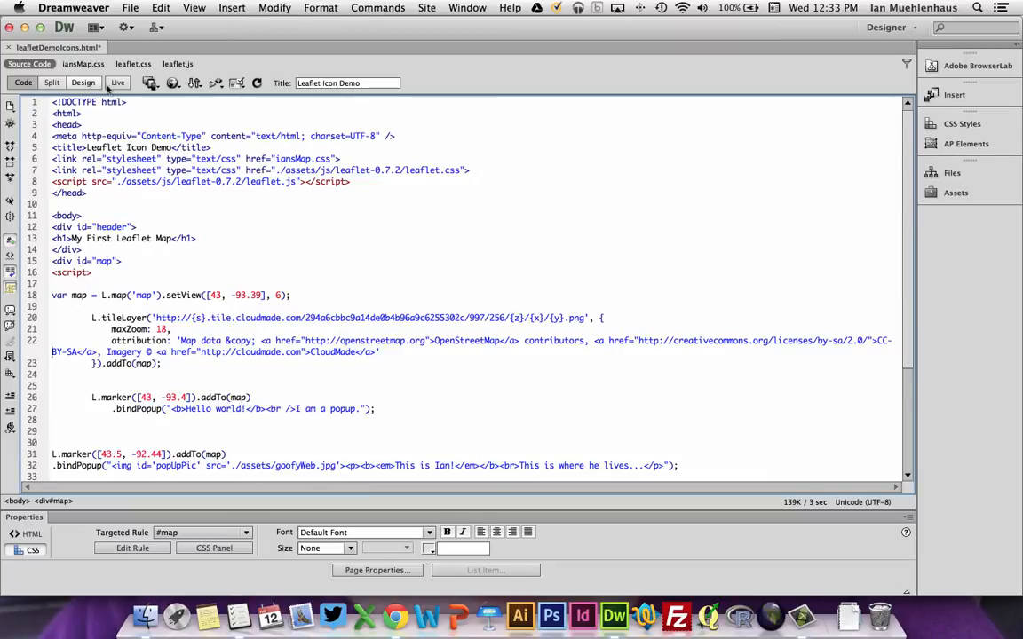
Review the page source in Split view, noting the Leaflet stylesheet and script include lines
left_click(81, 83)
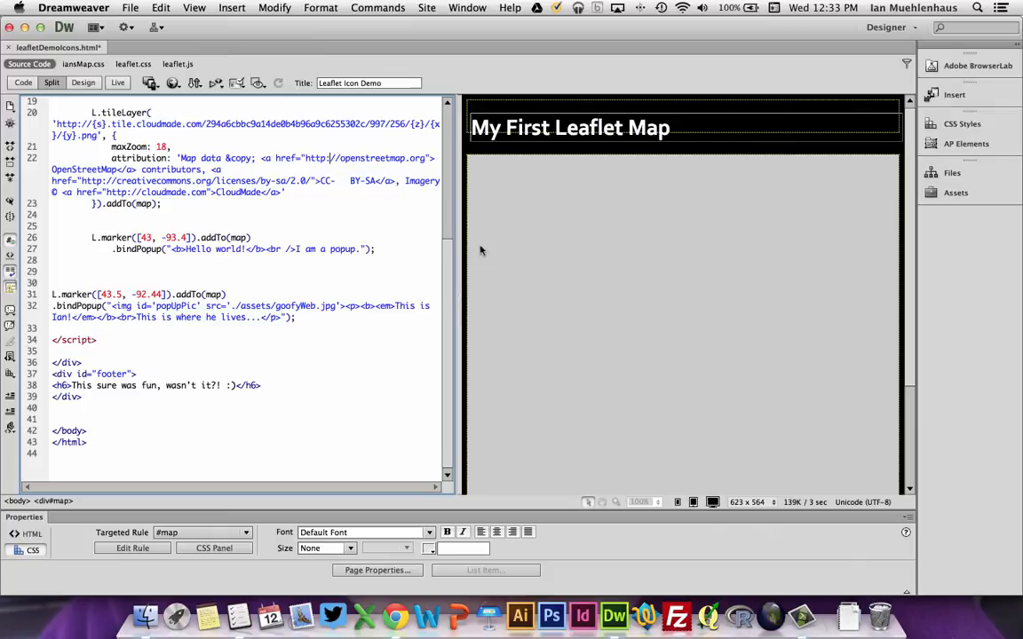
scroll("up", 3)
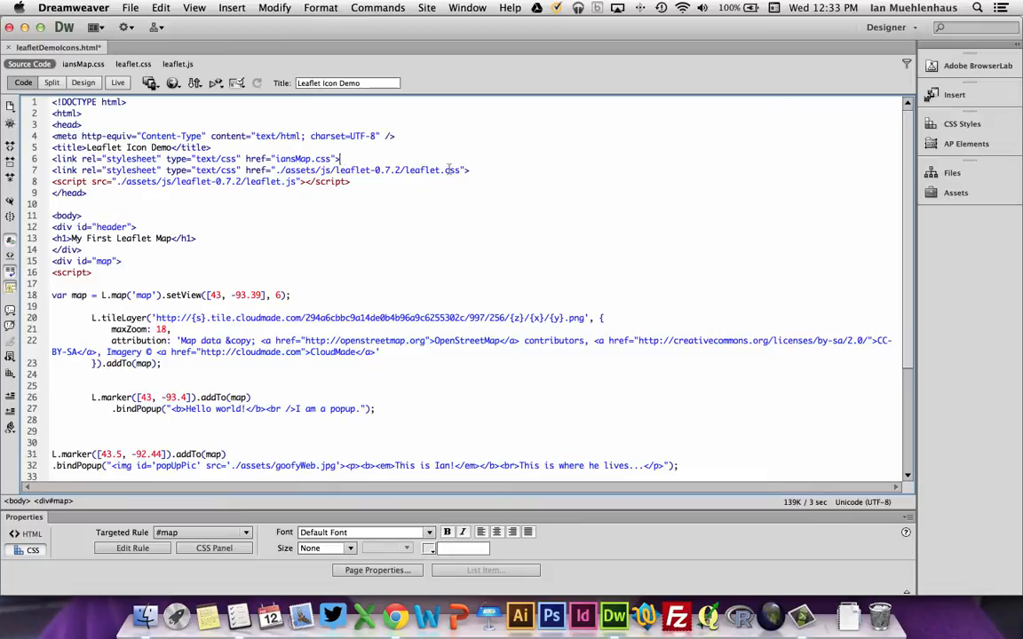
left_click(469, 171)
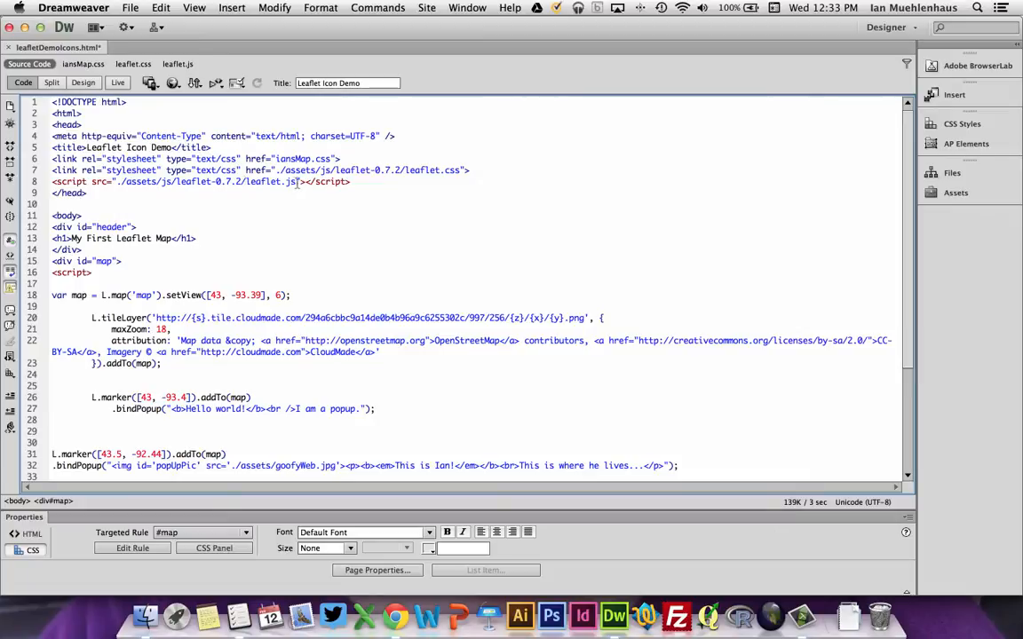
left_click(53, 204)
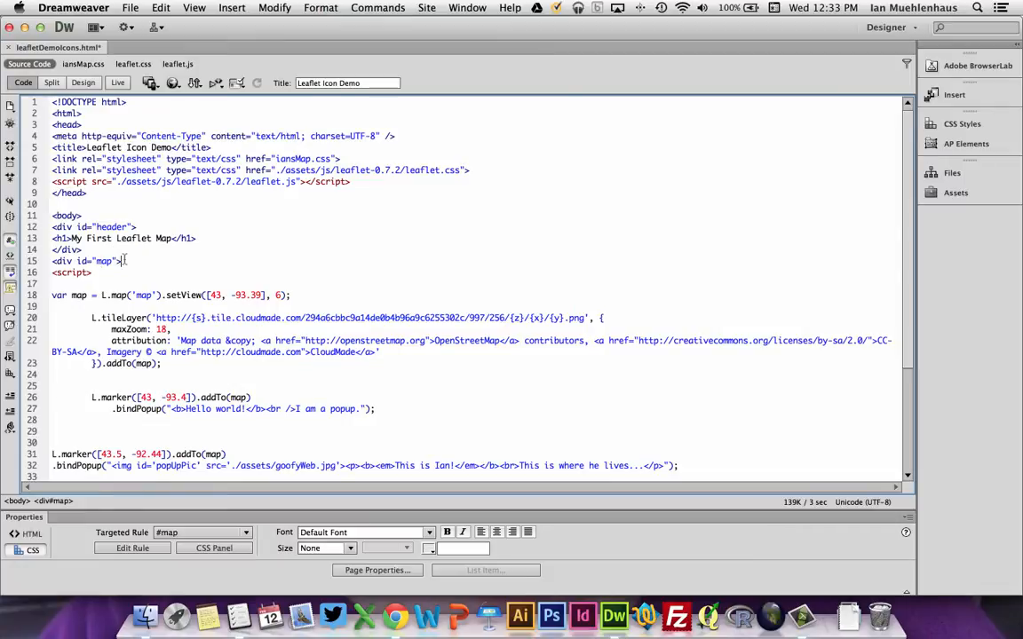
scroll("down", 3)
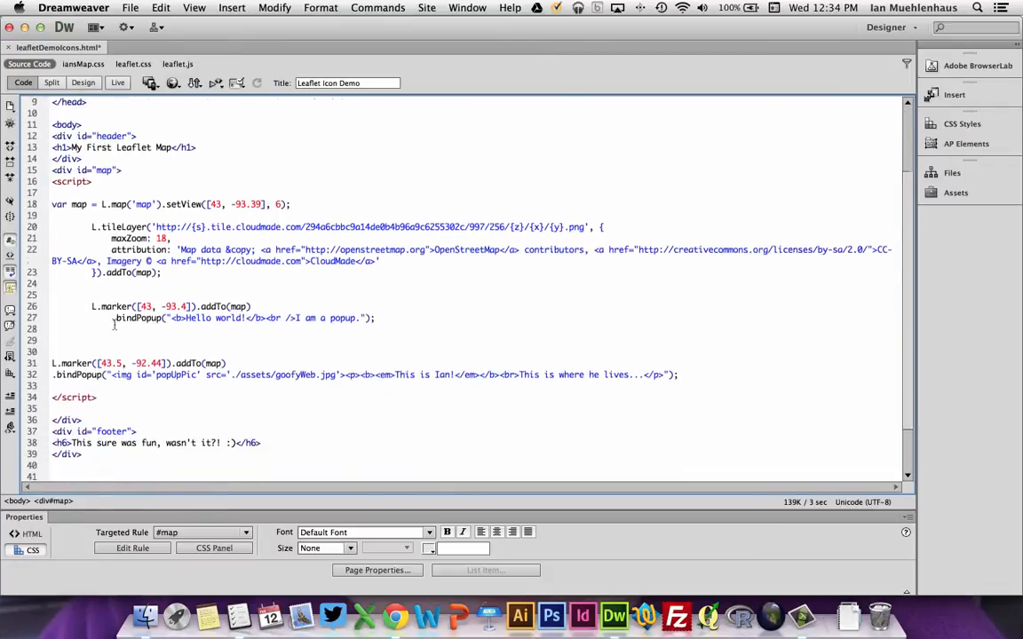
scroll("down", 3)
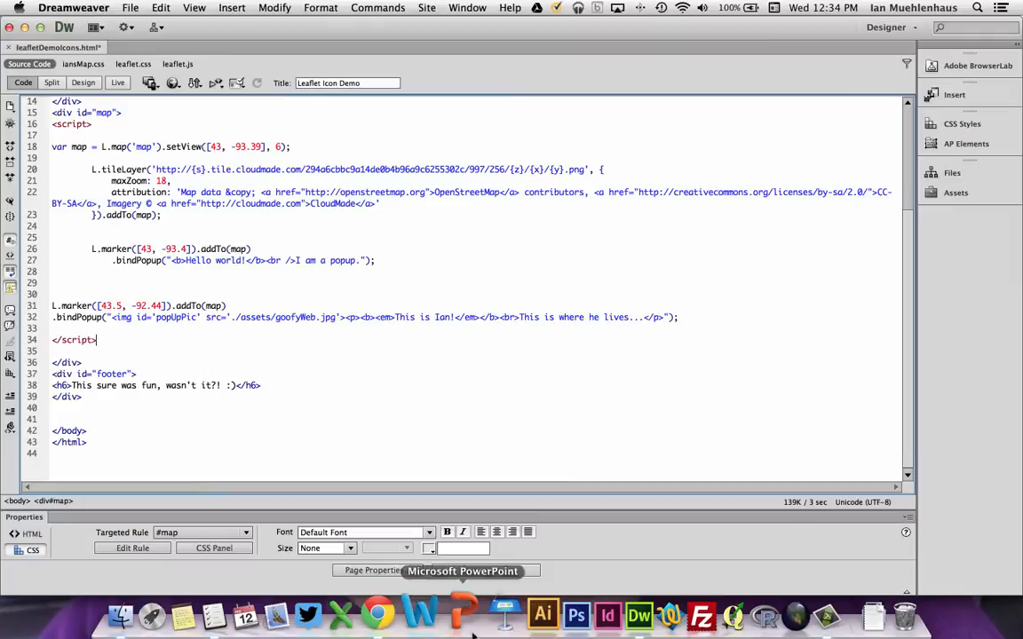
mouse_move(302, 613)
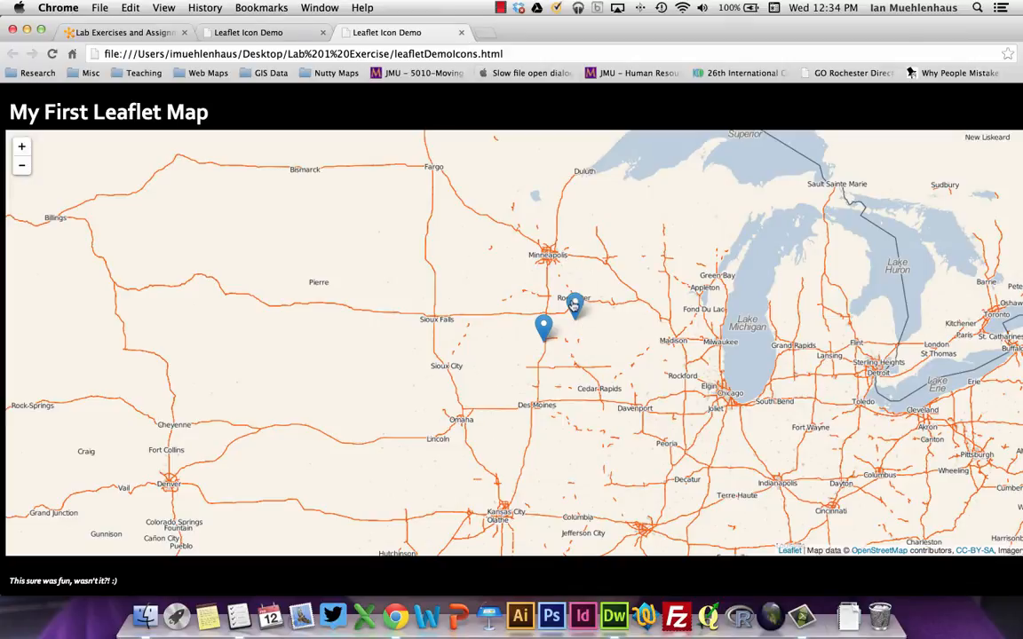
Show the first marker's 'Hello world!' popup in Chrome and dismiss it
left_click(575, 305)
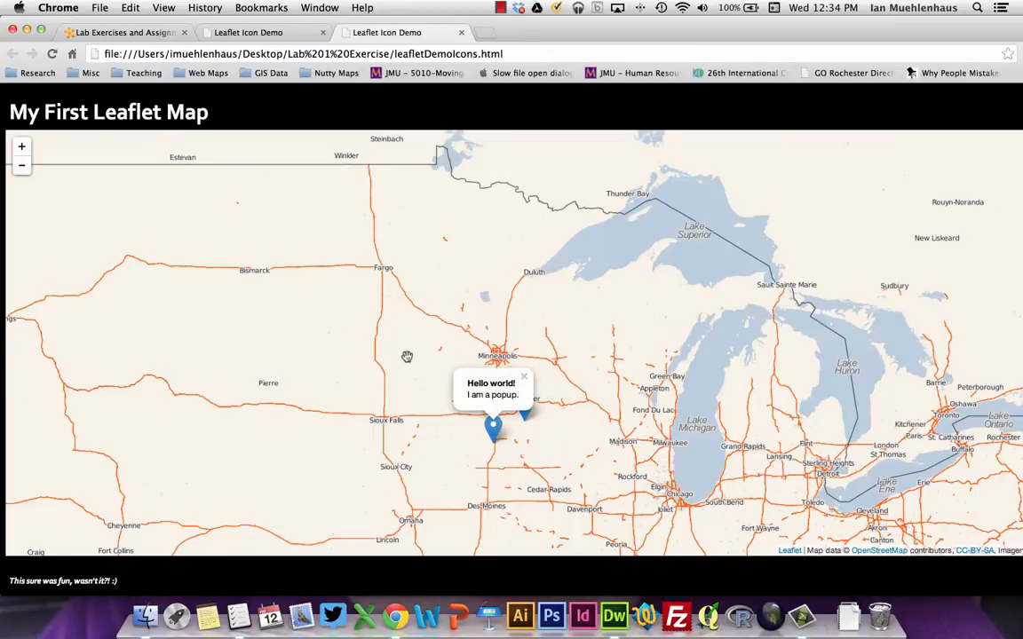
left_click(526, 377)
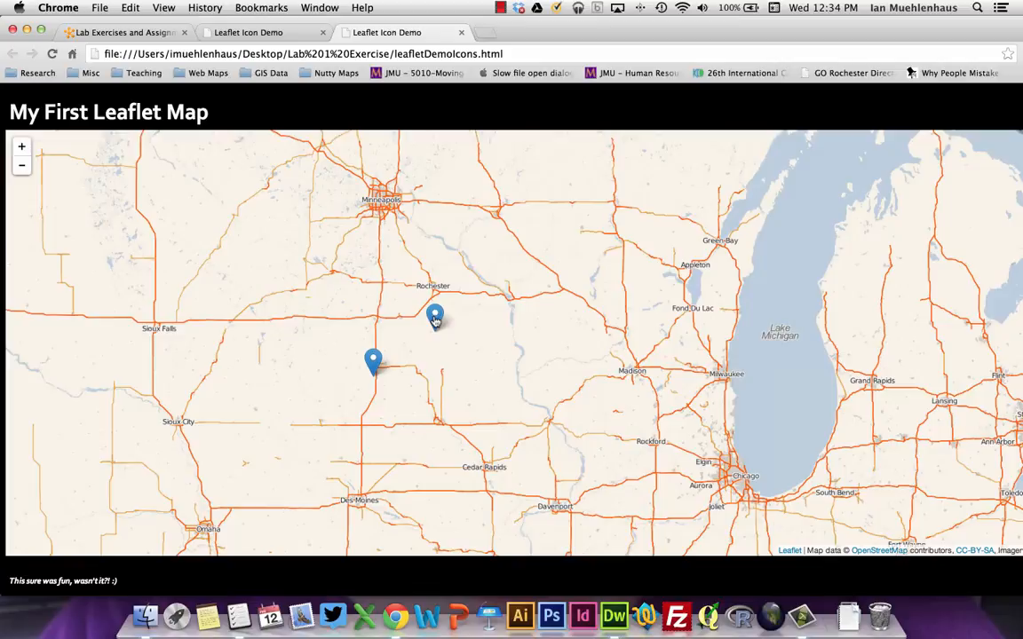
mouse_move(411, 309)
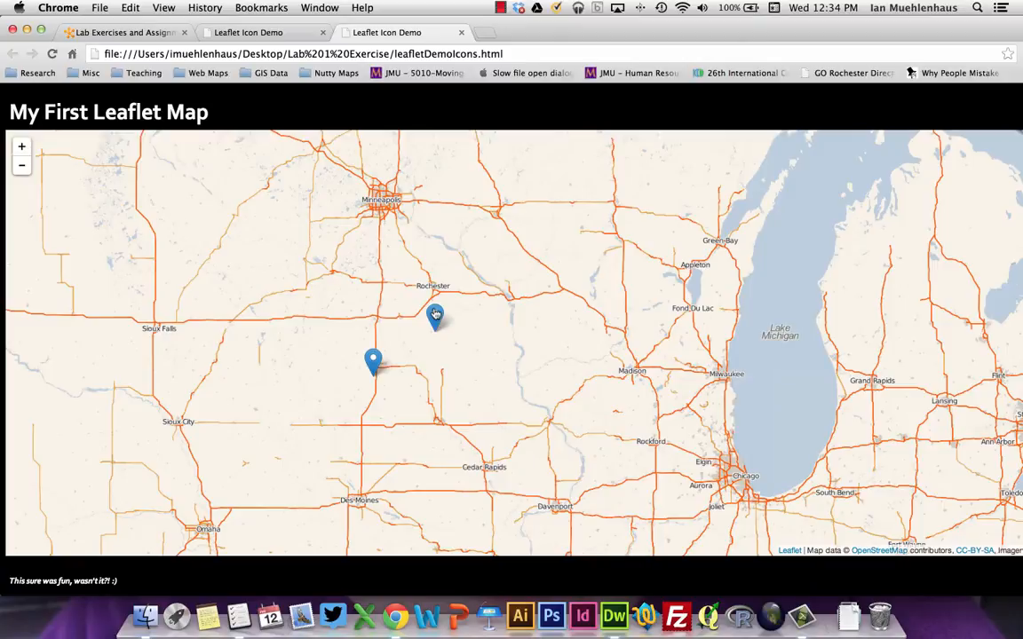
mouse_move(615, 612)
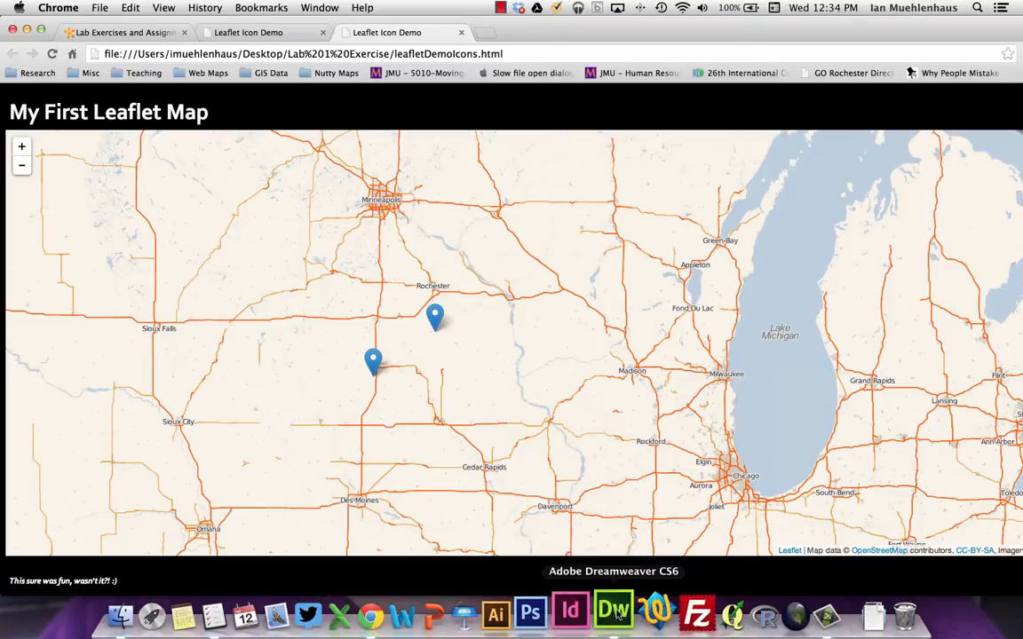
Change the tile layer's maxZoom to 16 and reindent the second marker's bindPopup code
left_click(615, 613)
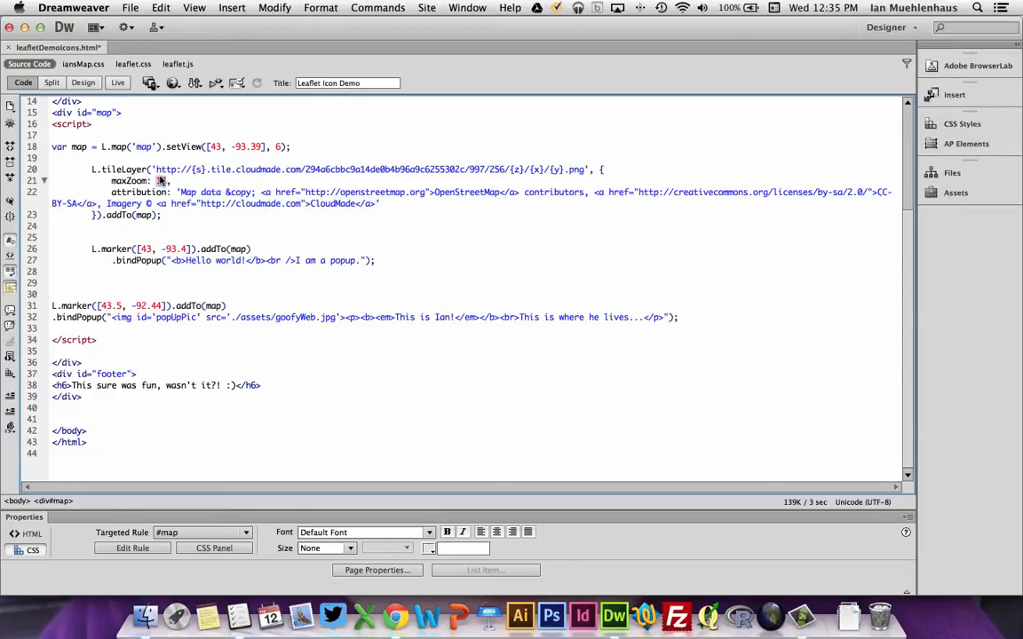
type("16")
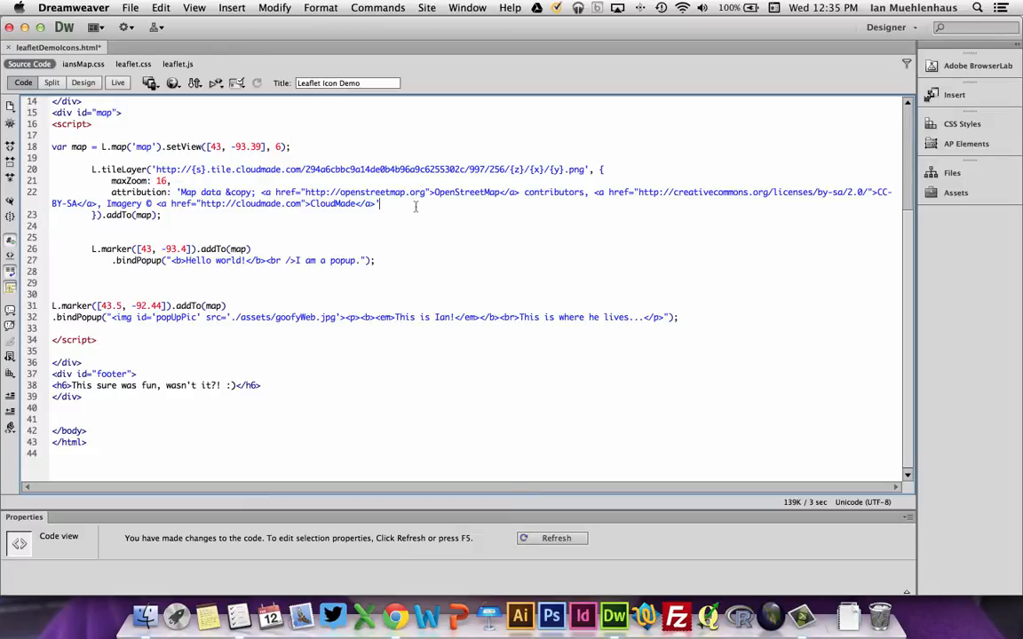
mouse_move(217, 217)
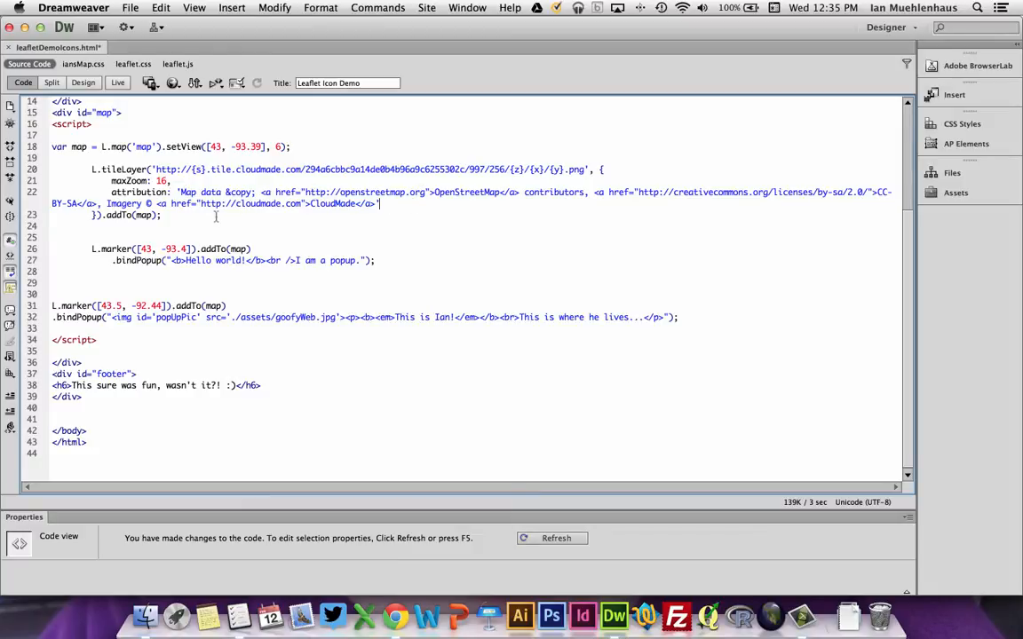
left_click(52, 226)
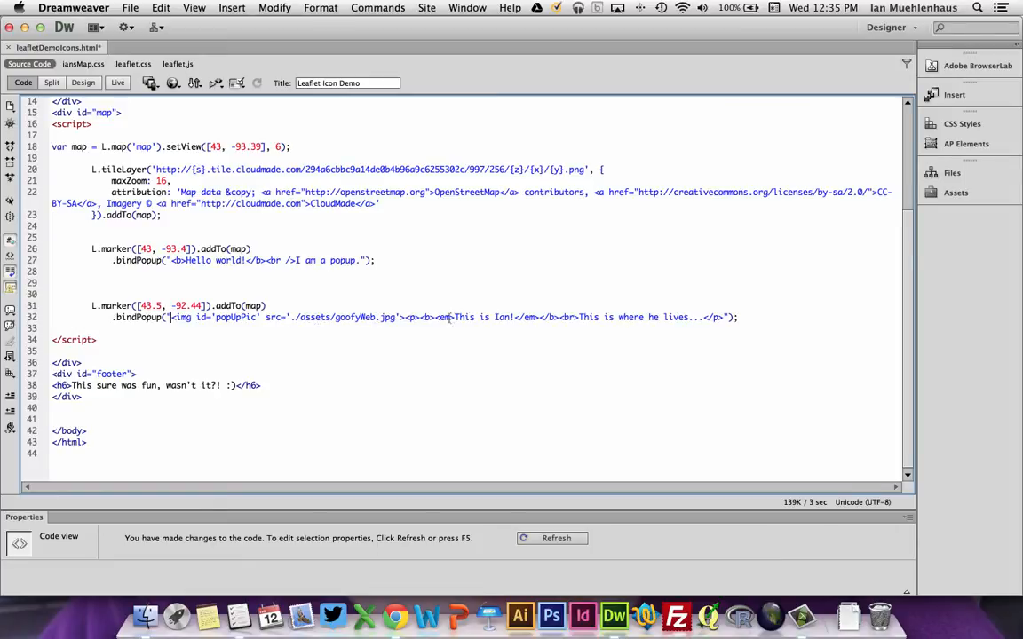
left_click(582, 316)
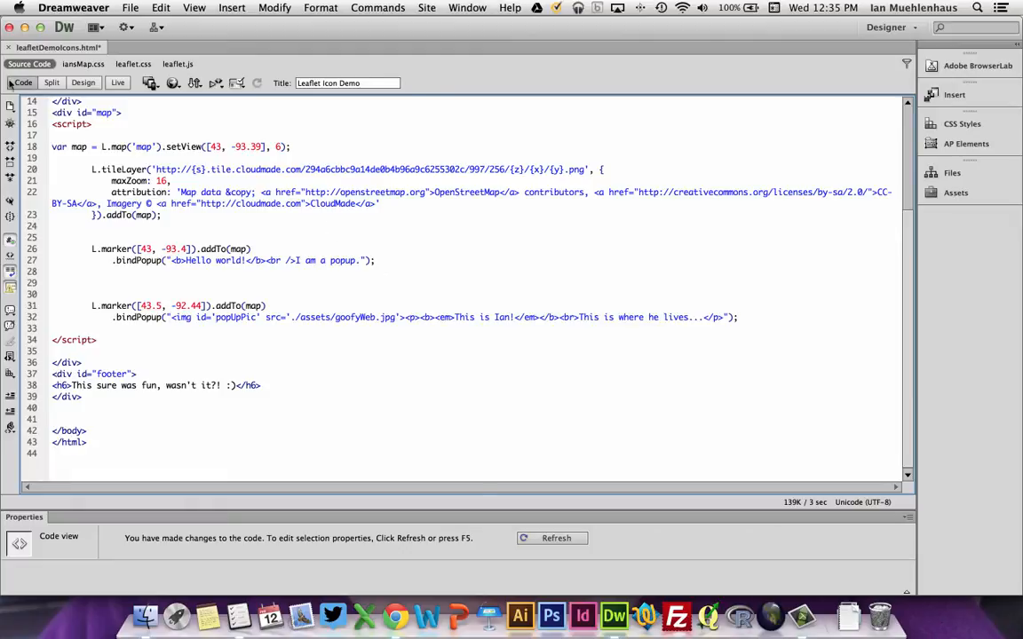
left_click(133, 64)
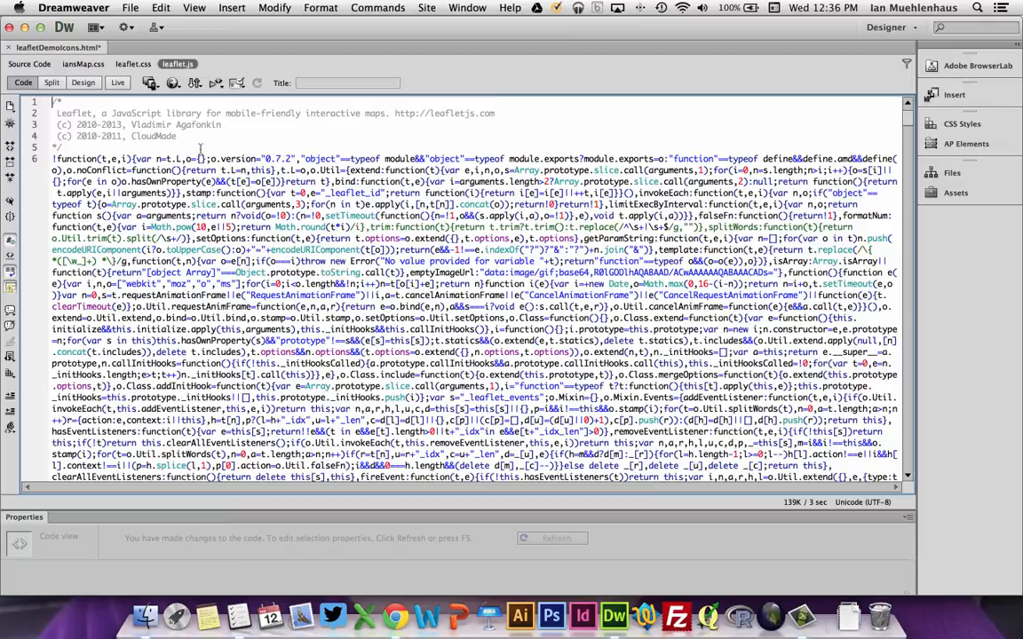
left_click(81, 64)
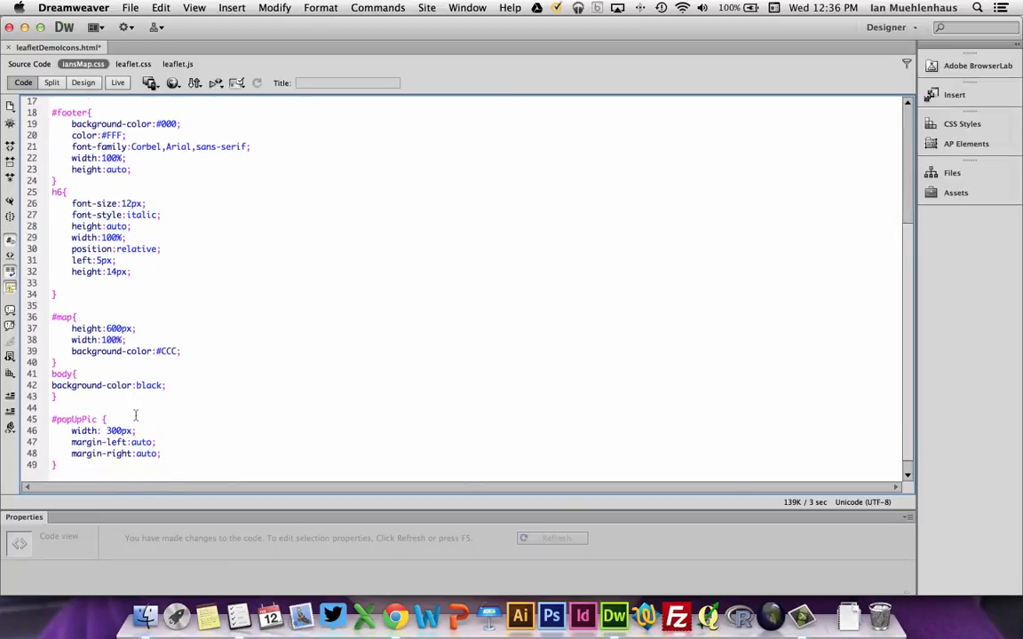
scroll("up", 3)
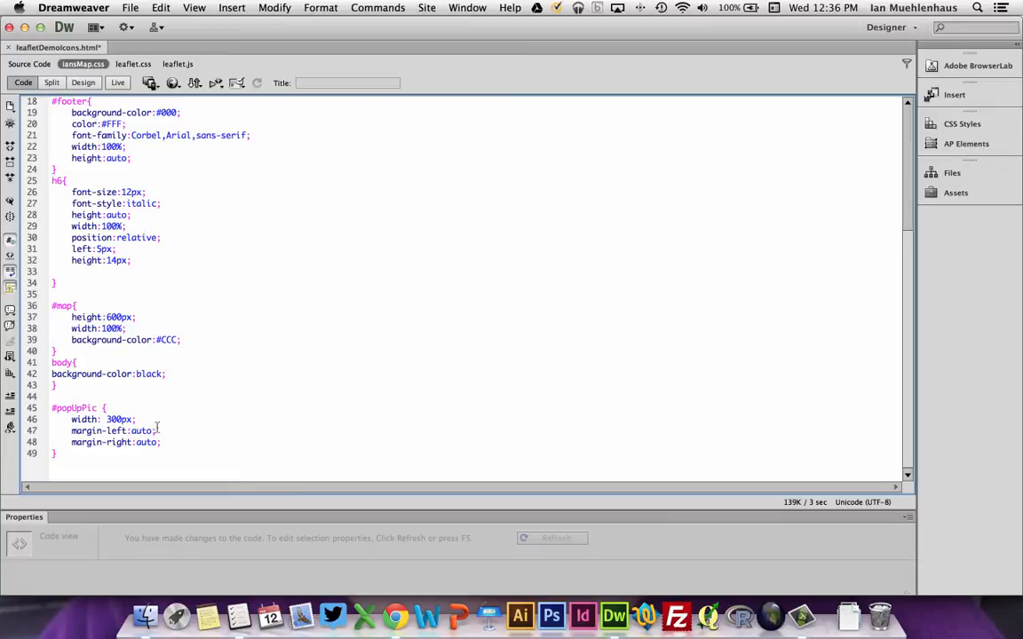
left_click(160, 442)
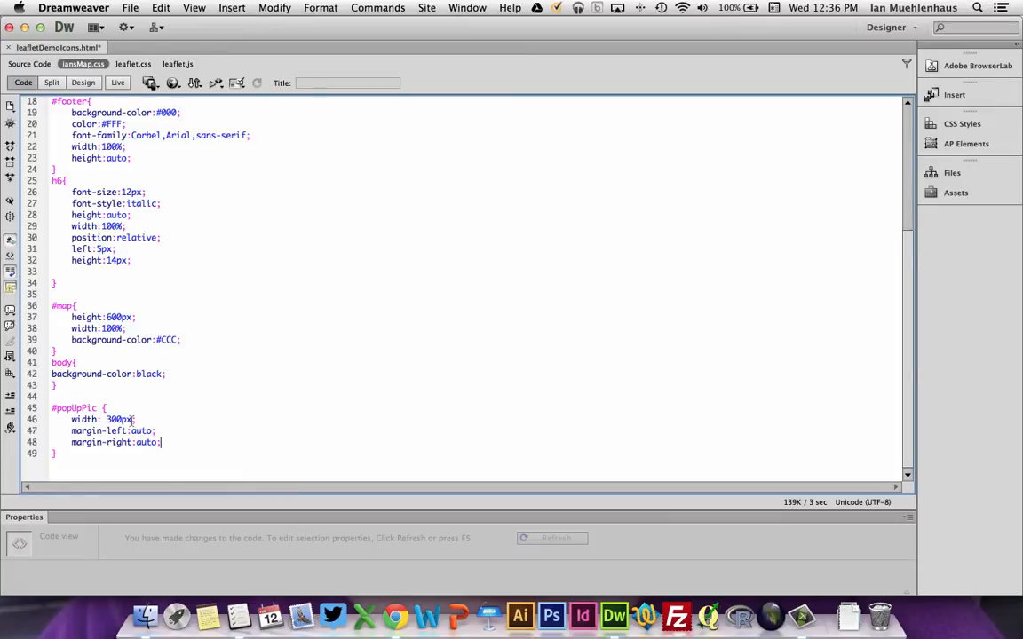
mouse_move(28, 64)
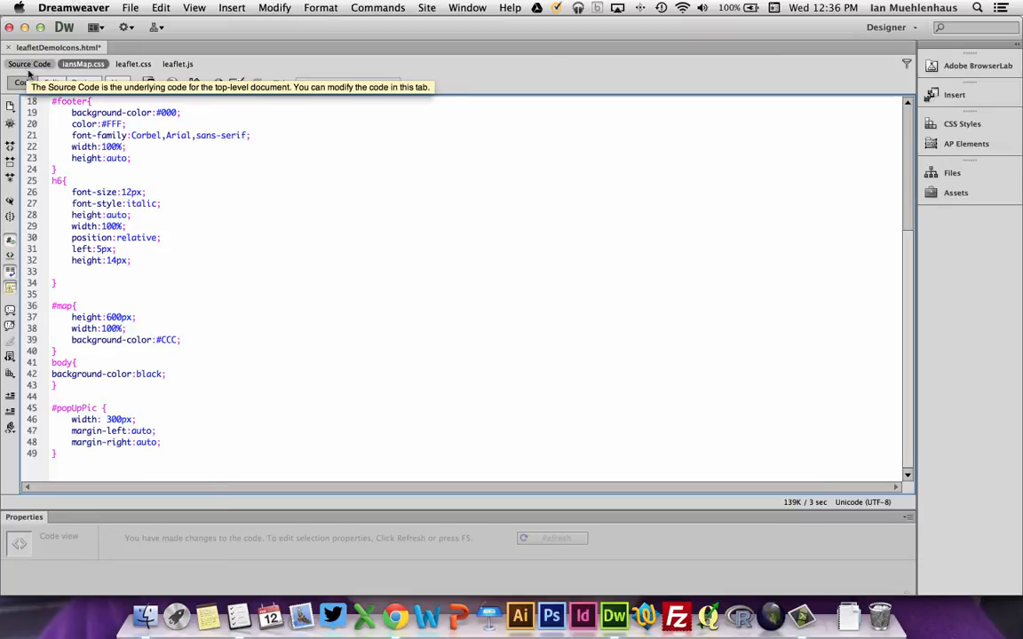
left_click(28, 64)
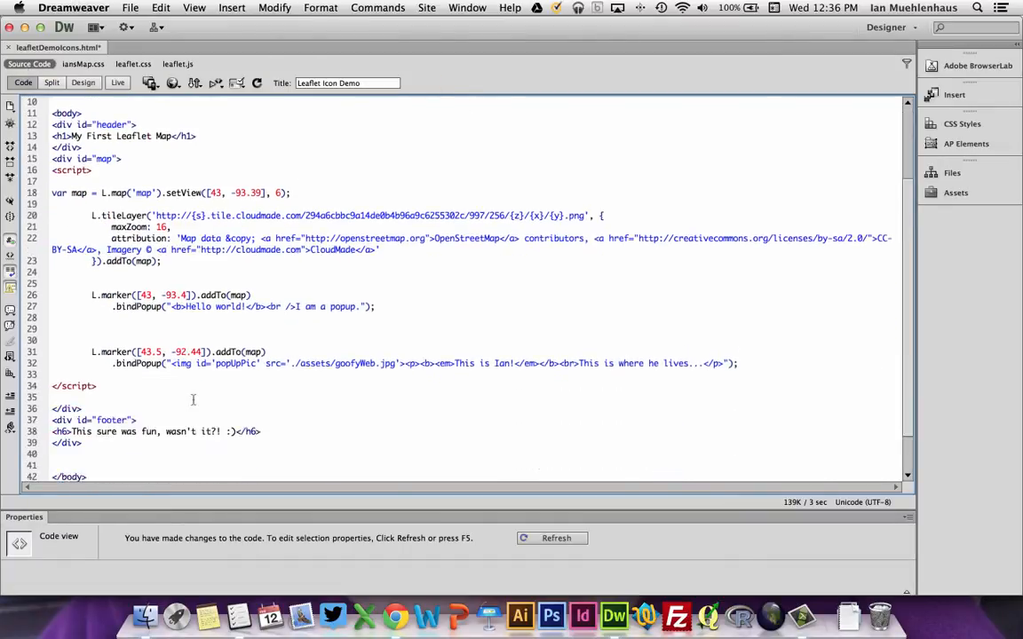
Declare 'var house = L.icon({' with an empty options block below the tile layer code
scroll("down", 3)
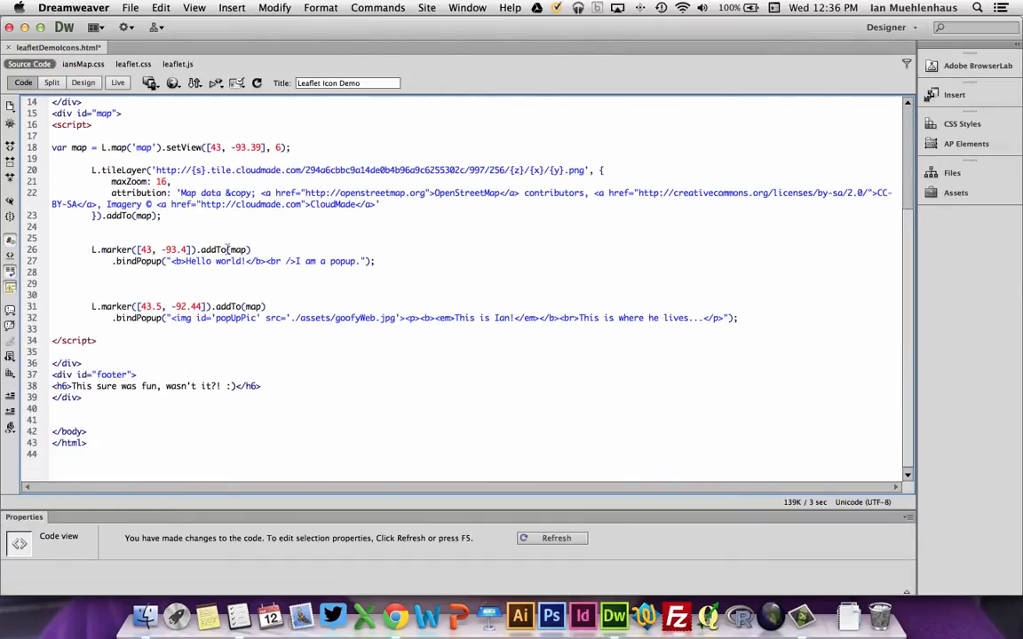
left_click(53, 238)
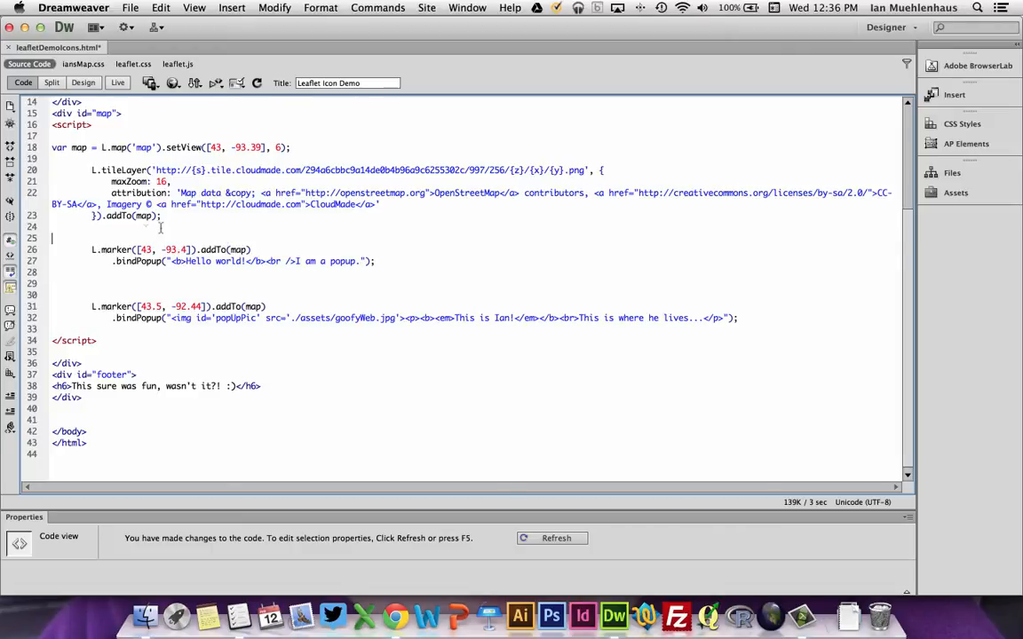
key("Delete")
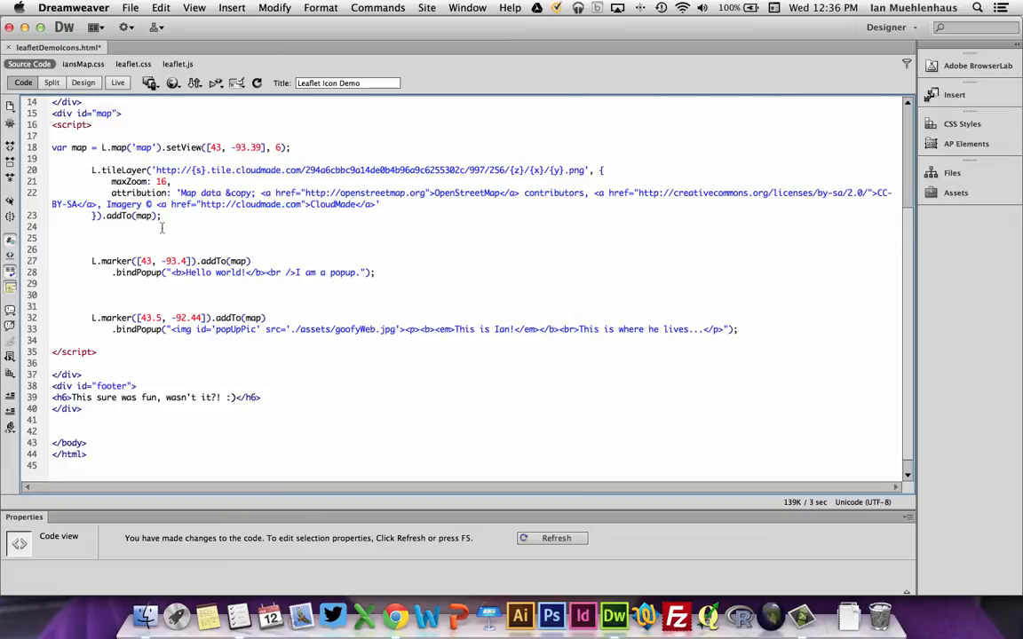
type("var house")
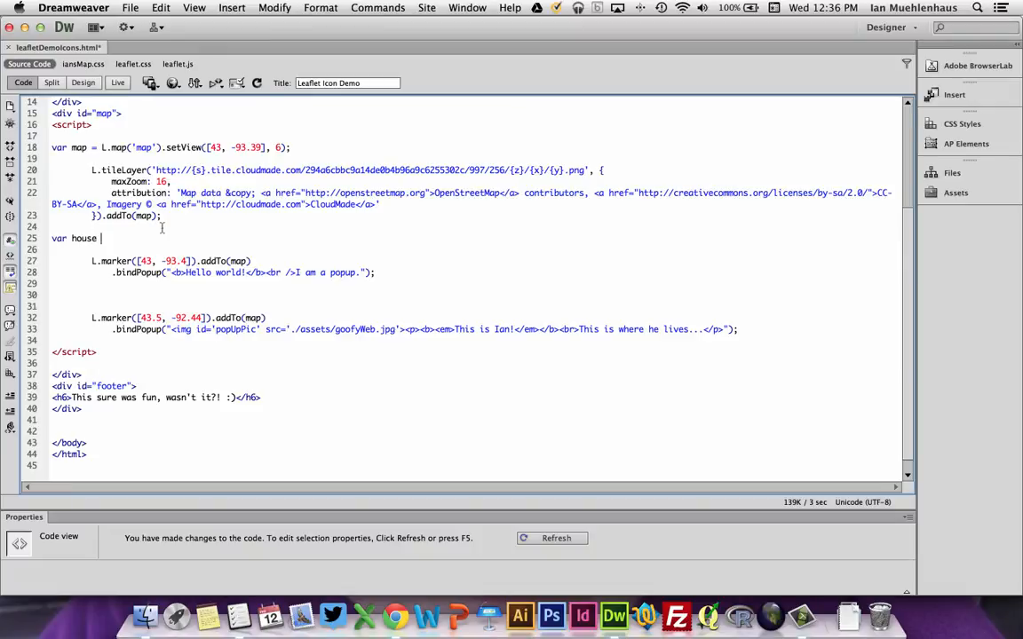
type("=")
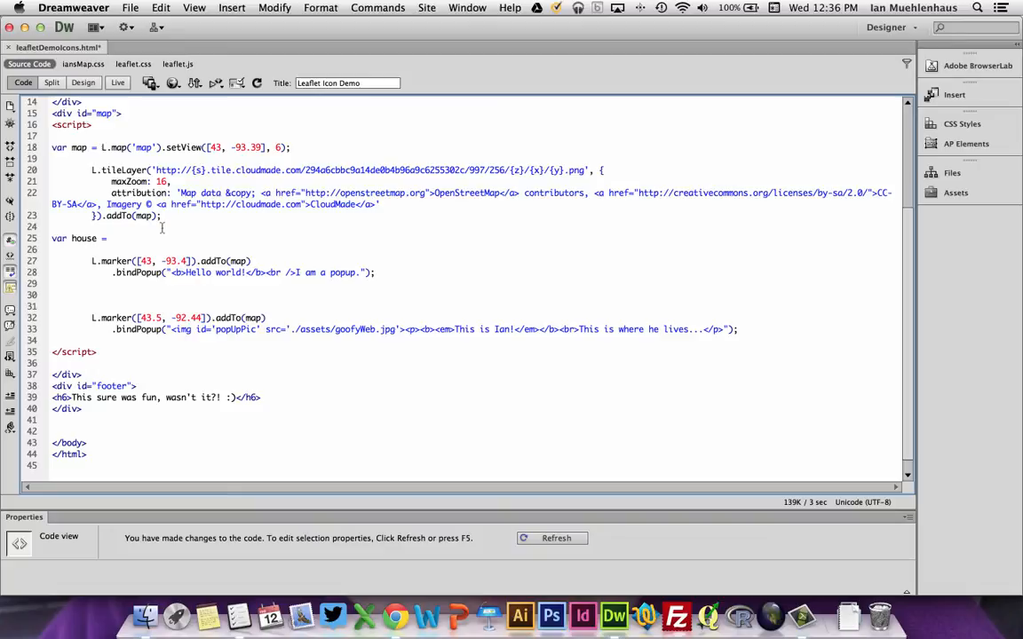
type("L.")
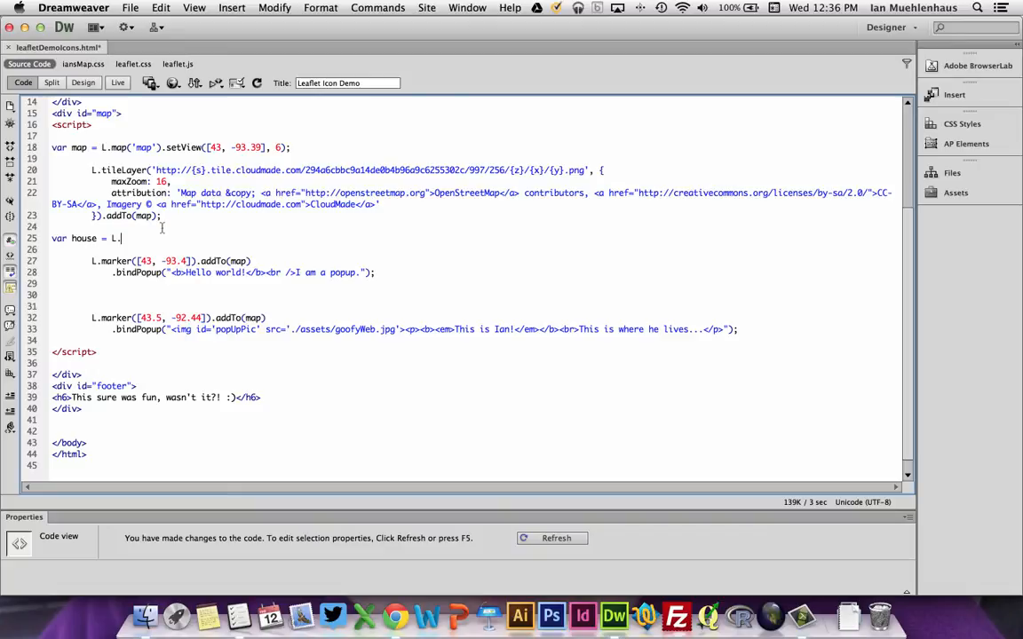
type("i")
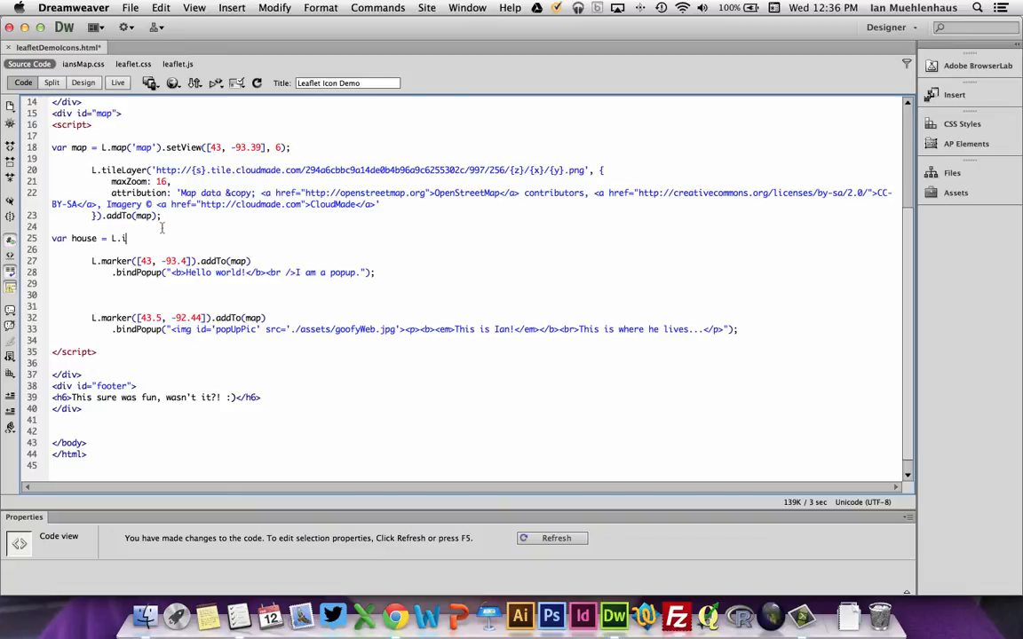
type("con(")
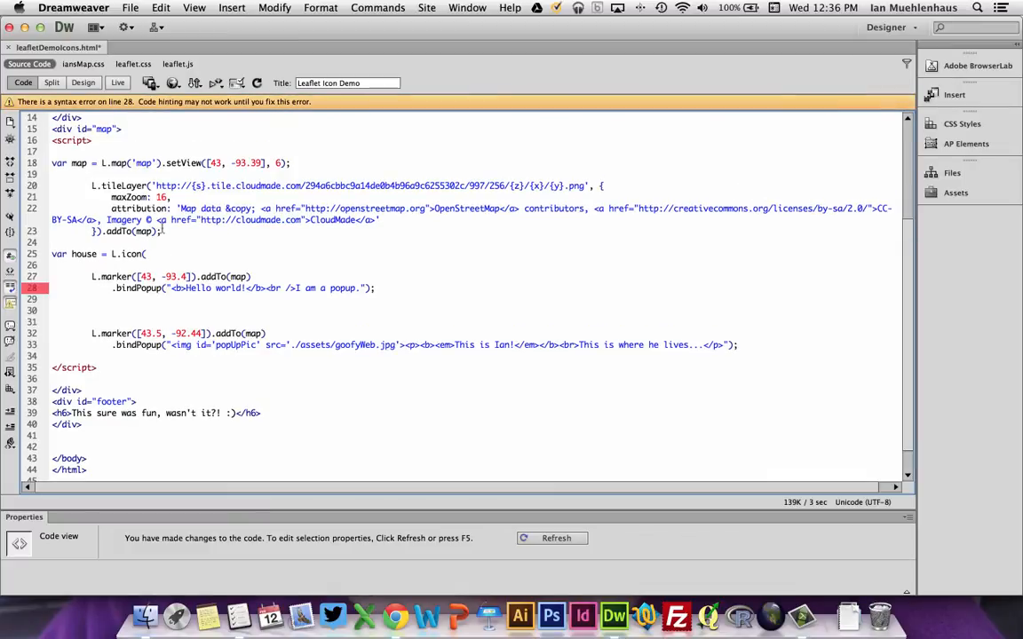
type("{")
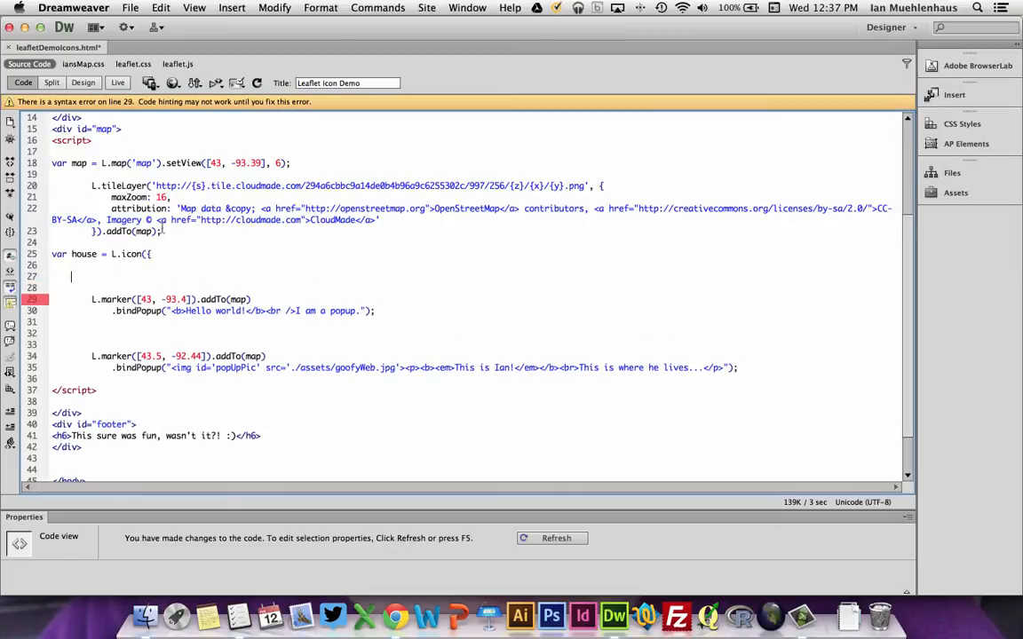
key("Delete")
type("});")
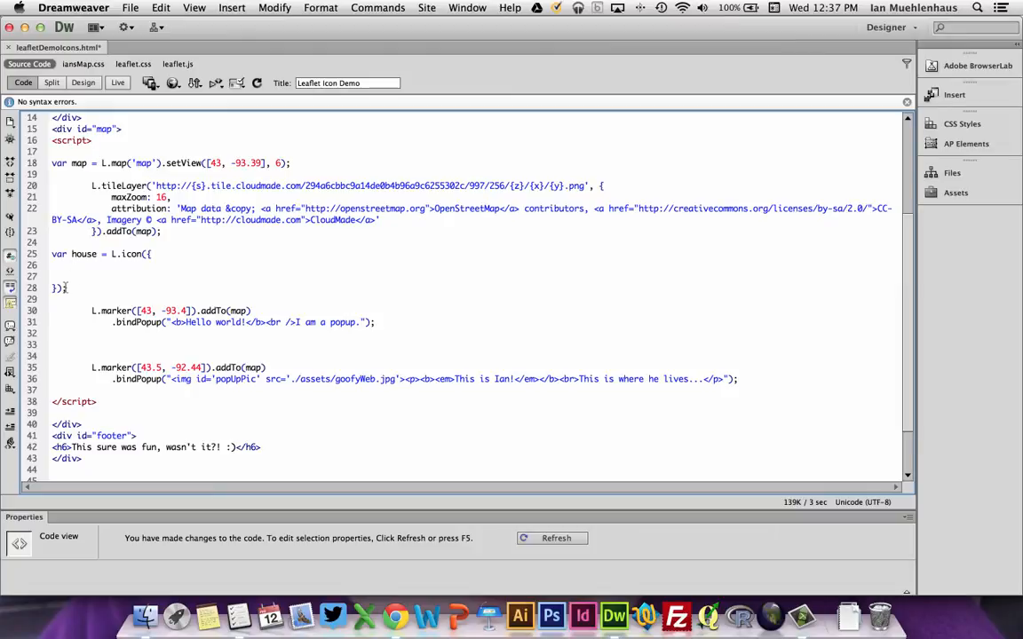
Begin the iconUrl: ' option inside the icon's options block
left_click(101, 265)
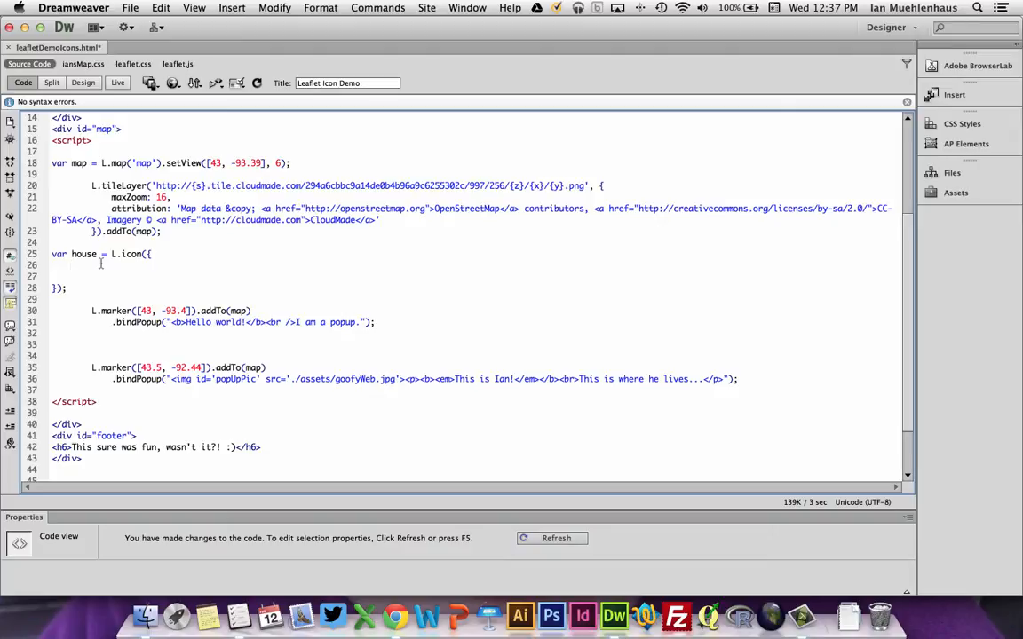
type("iconUrl")
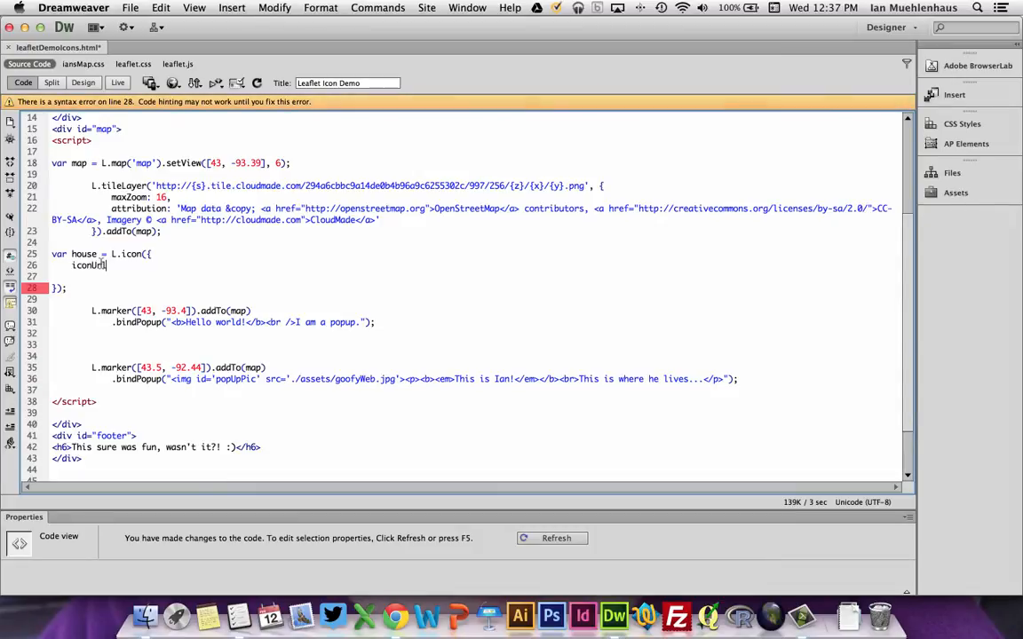
type(": '.")
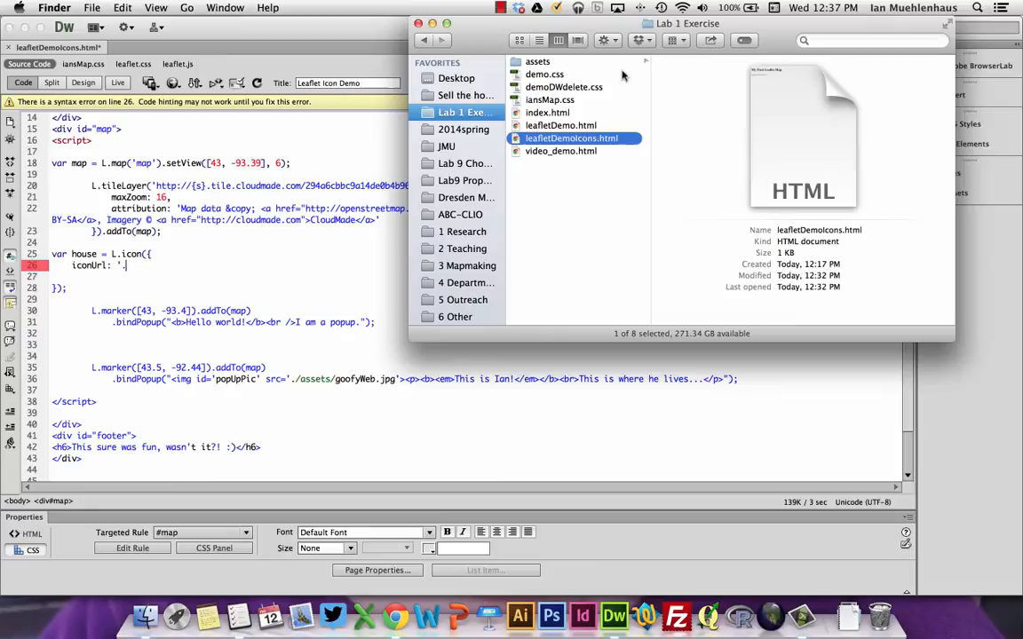
mouse_move(613, 146)
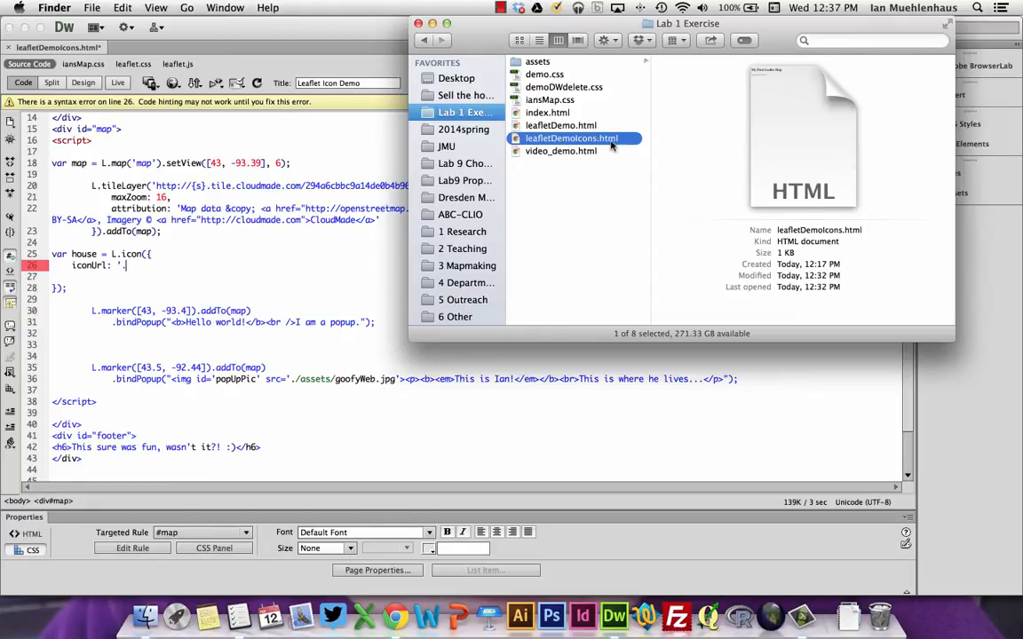
mouse_move(552, 67)
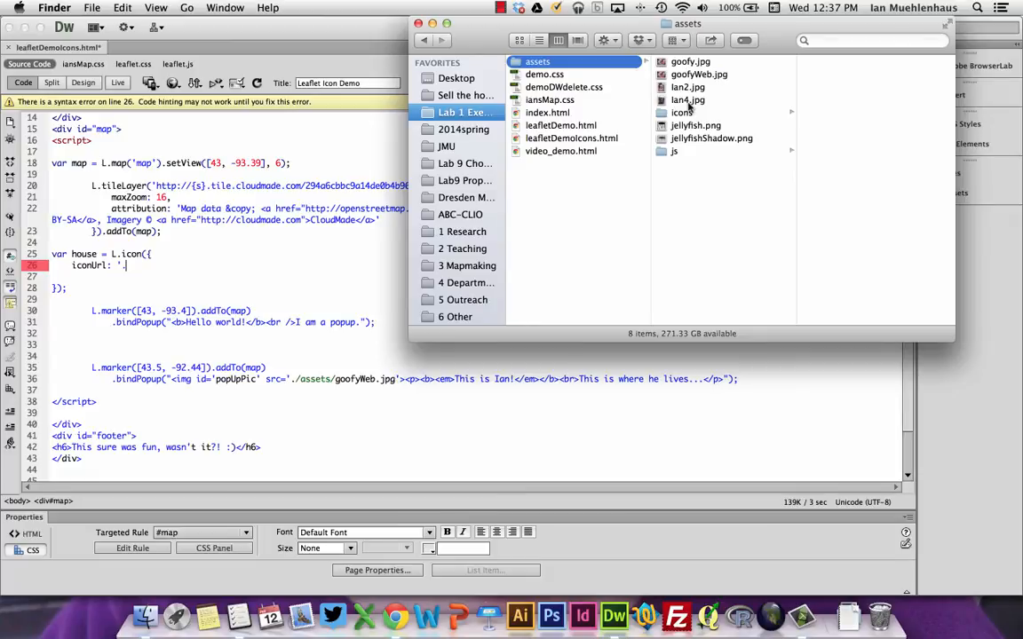
Browse into the icons folder within the project's assets folder
left_click(681, 114)
type("/assets/")
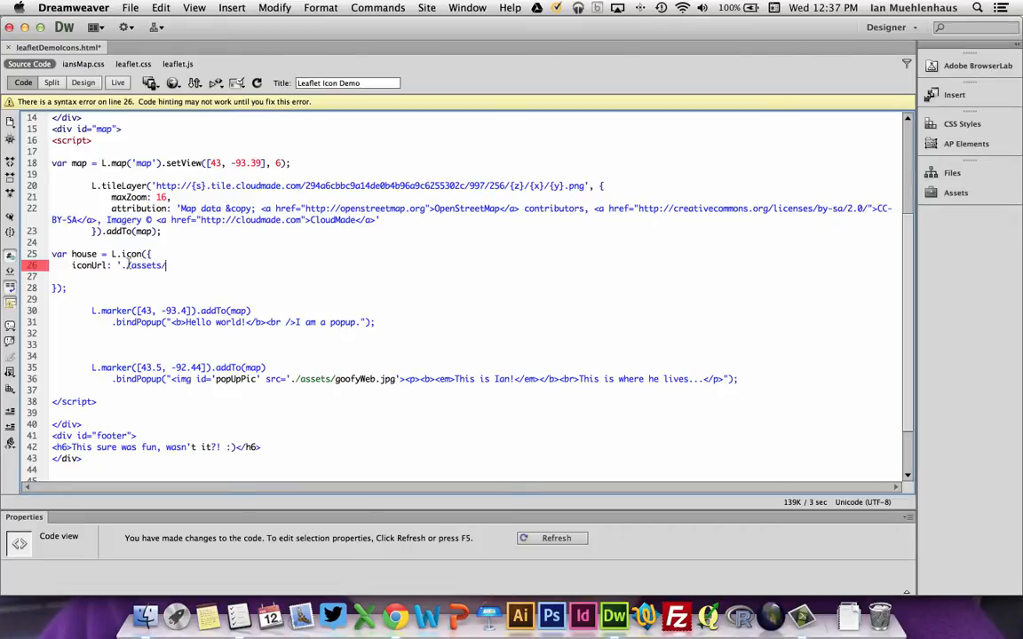
Complete iconUrl as './assets/icons/house.png'
type("icons/")
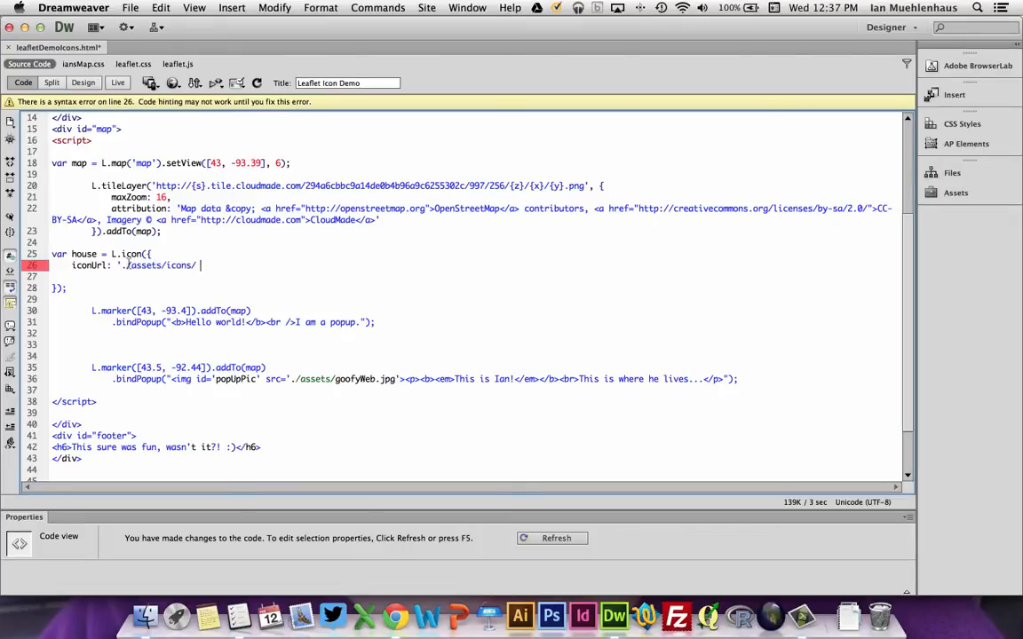
type("house.png'")
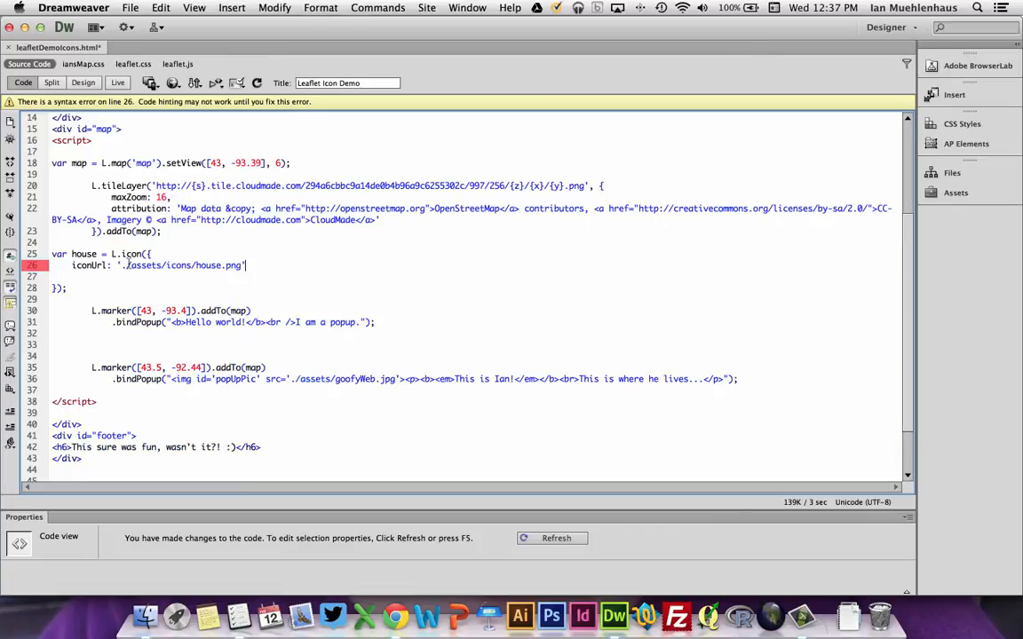
type(";")
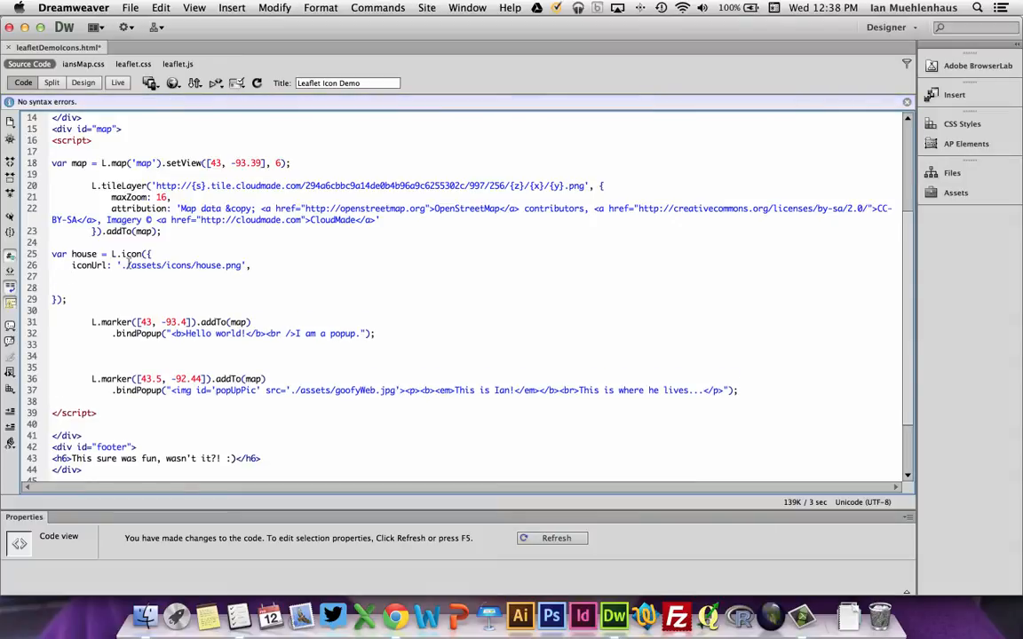
Add shadowUrl pointing at './assets/icons/houseShadow.png'
type("shad")
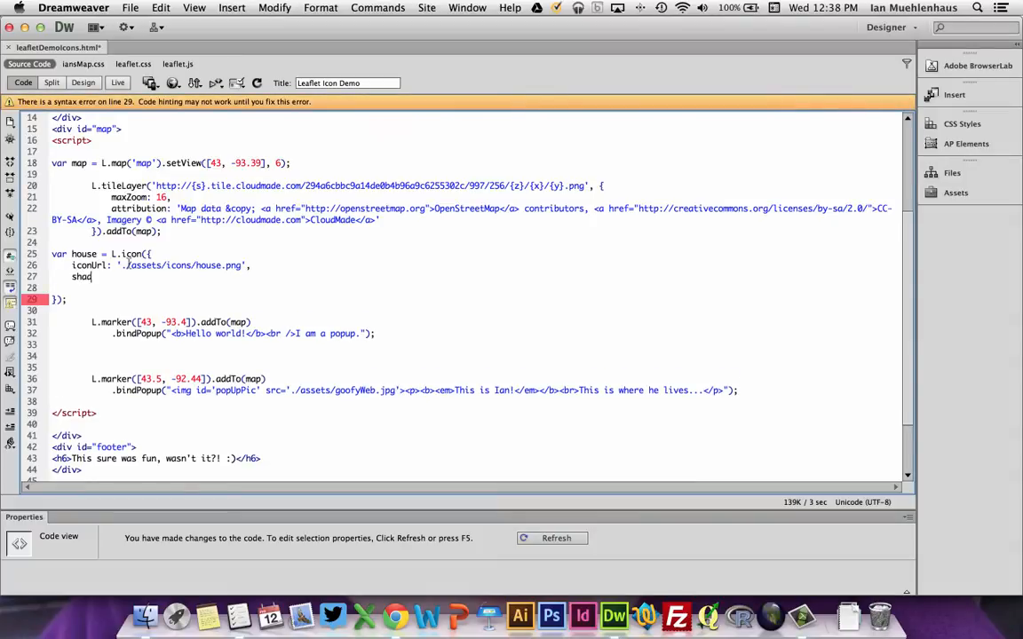
type("owUrl: './")
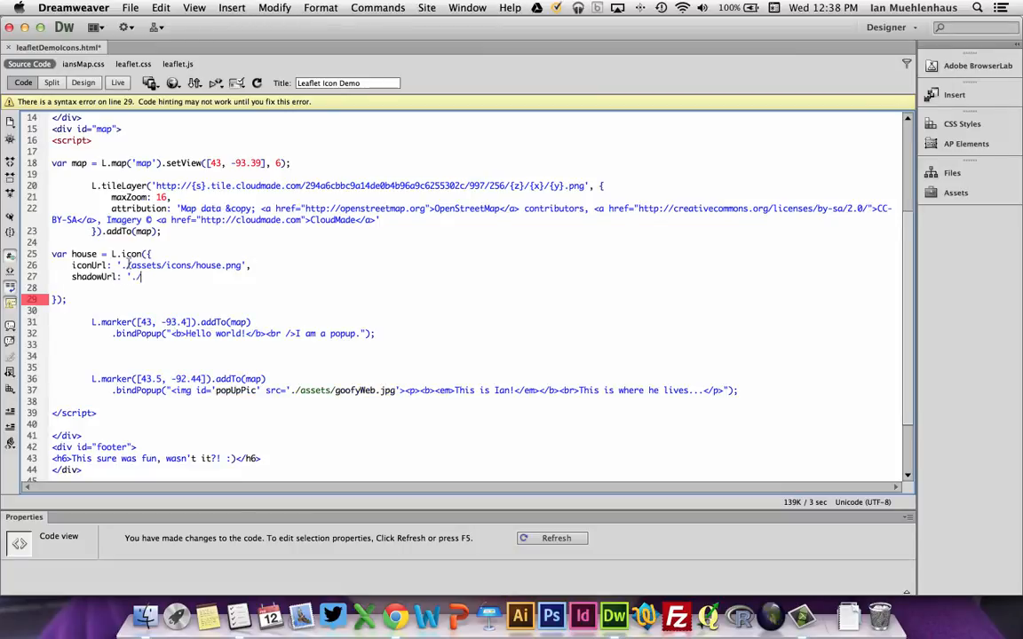
type("assets/")
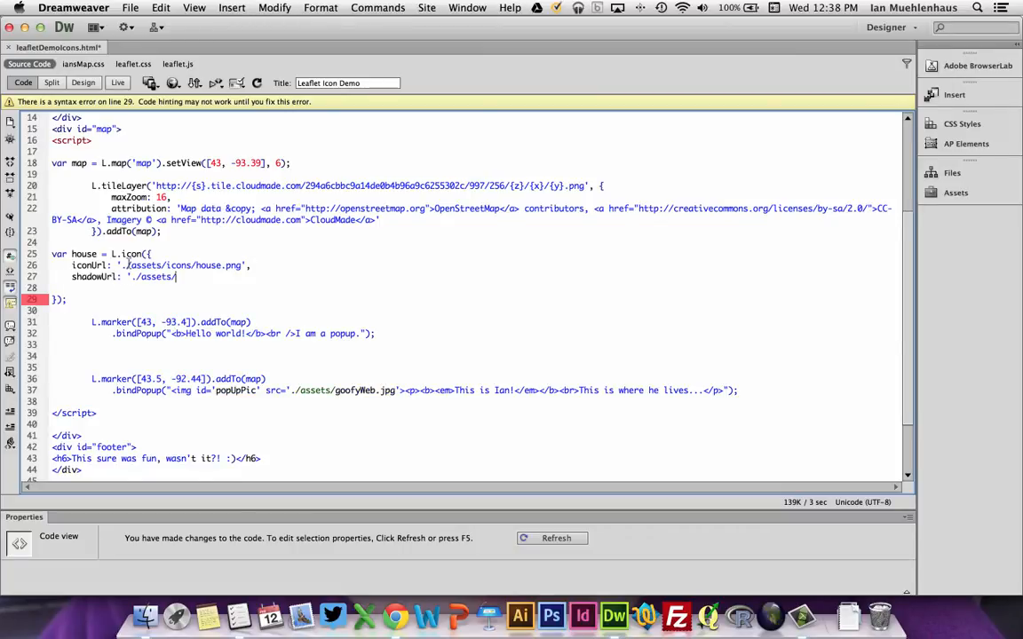
type("icons/h")
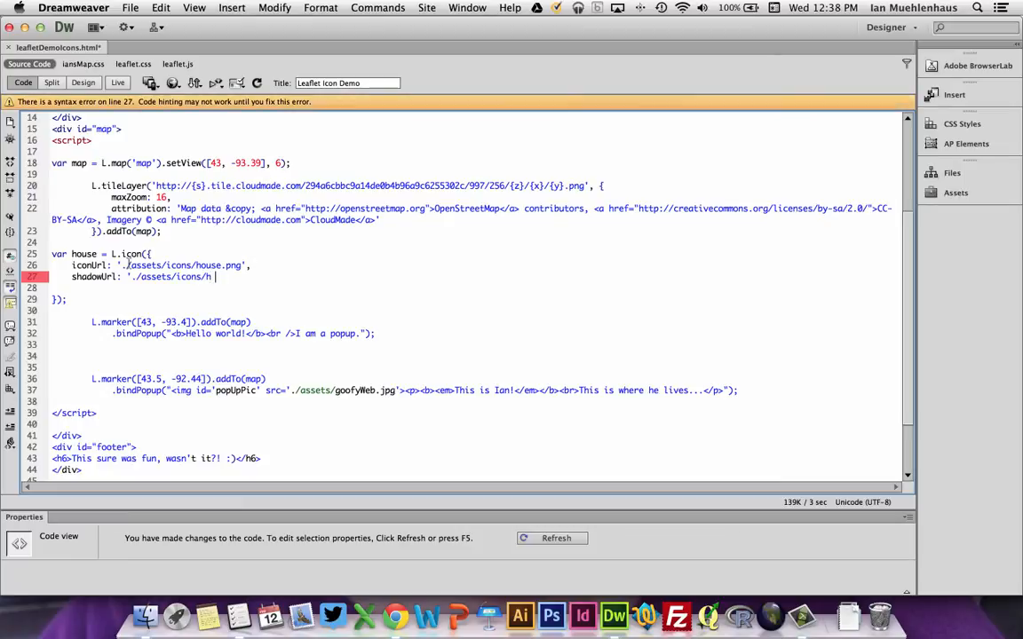
type("ouseShadow.png',")
left_click(178, 378)
type(", {icon")
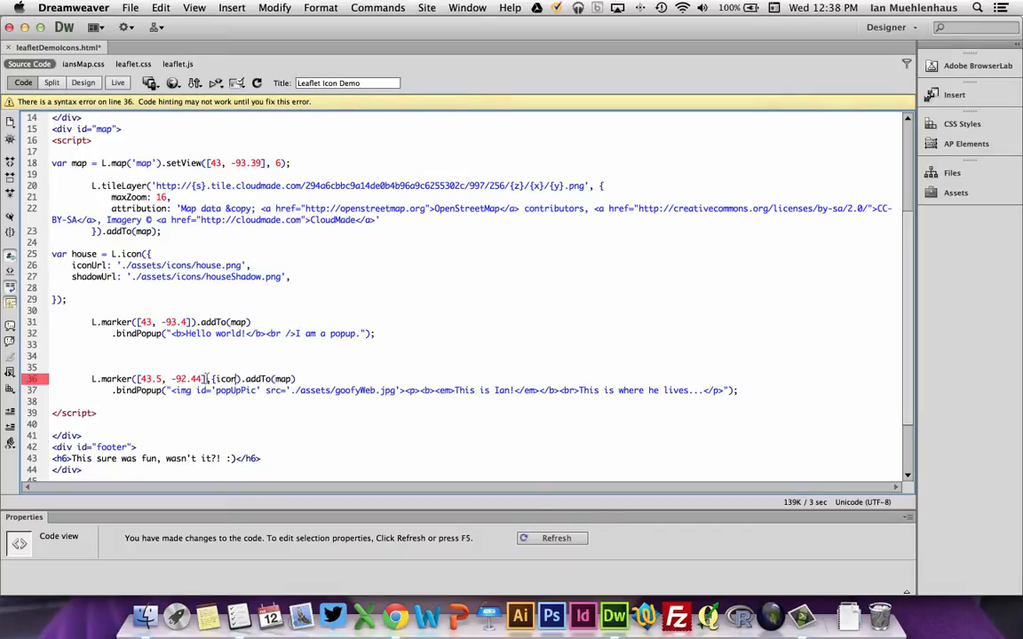
Pass {icon: house} to the second L.marker and switch to the browser
type(":")
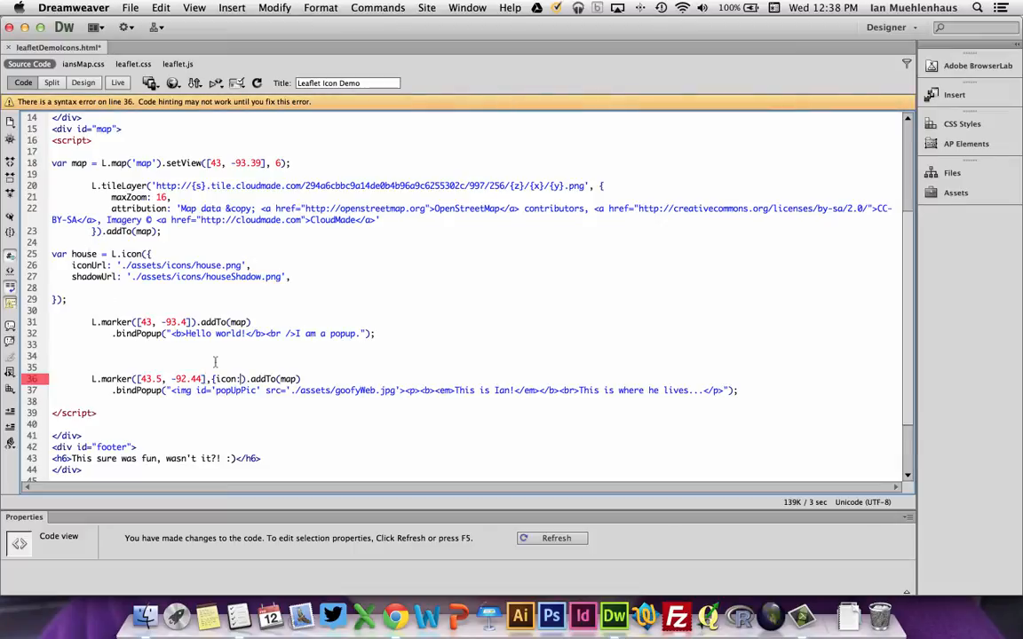
type("house")
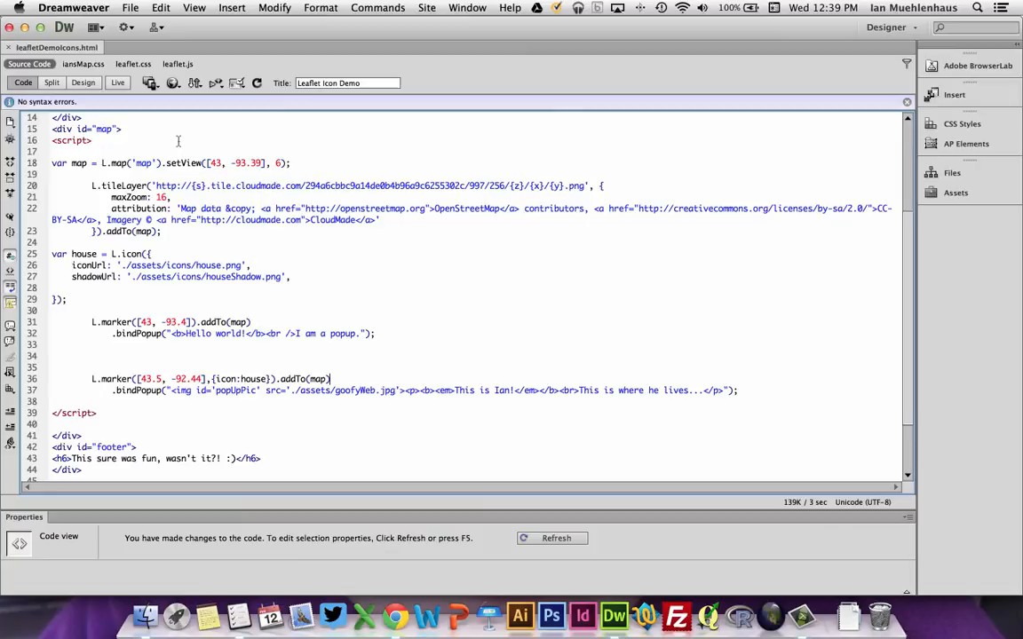
left_click(401, 613)
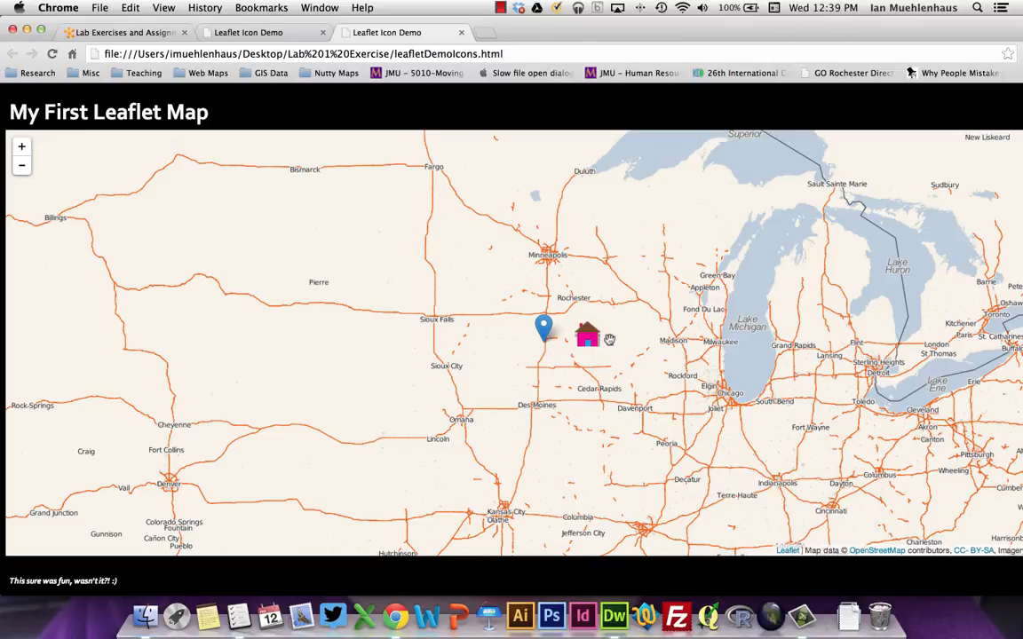
Show the house marker's 'This is Ian!' photo popup, dismiss it and return to the code
left_click(586, 336)
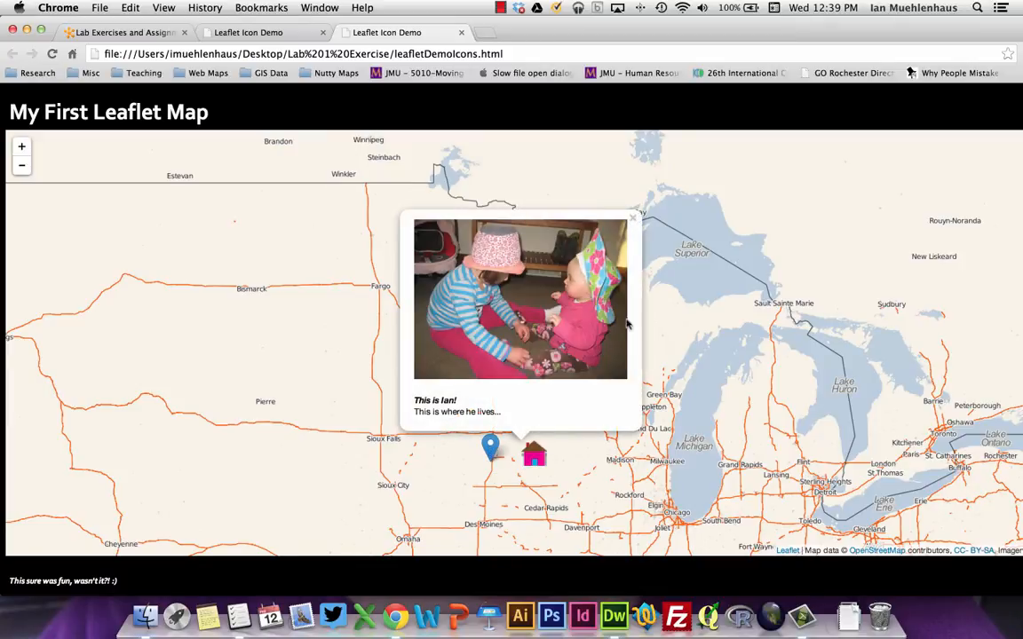
left_click(632, 217)
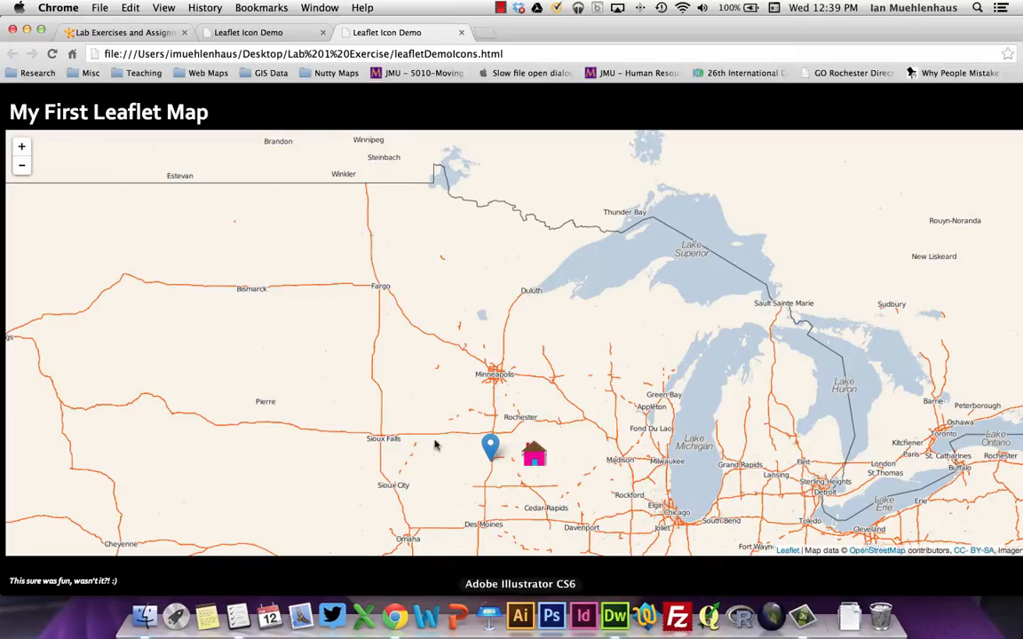
left_click(614, 615)
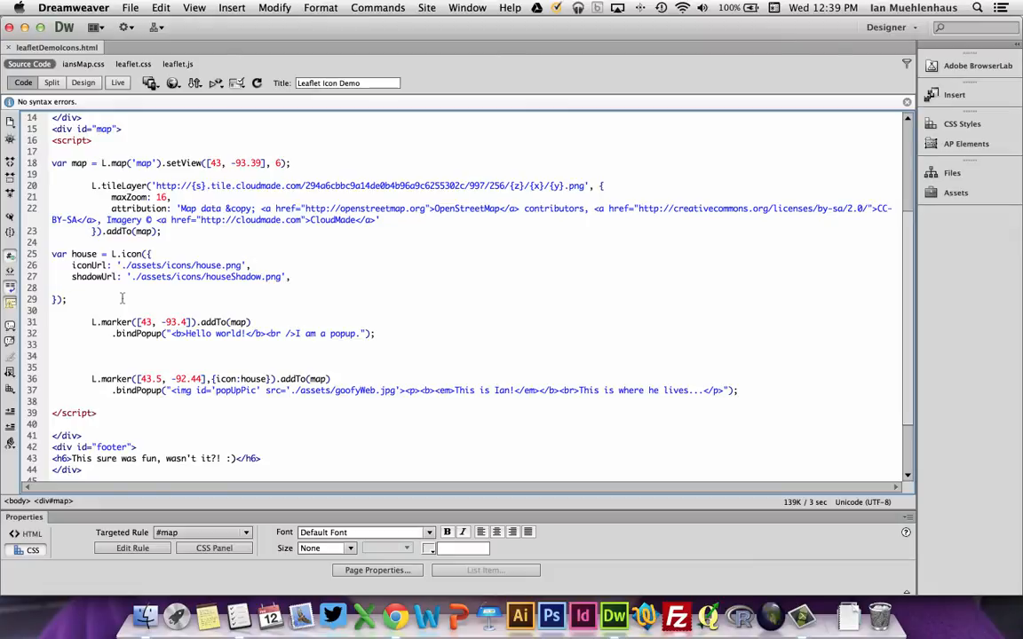
mouse_move(186, 288)
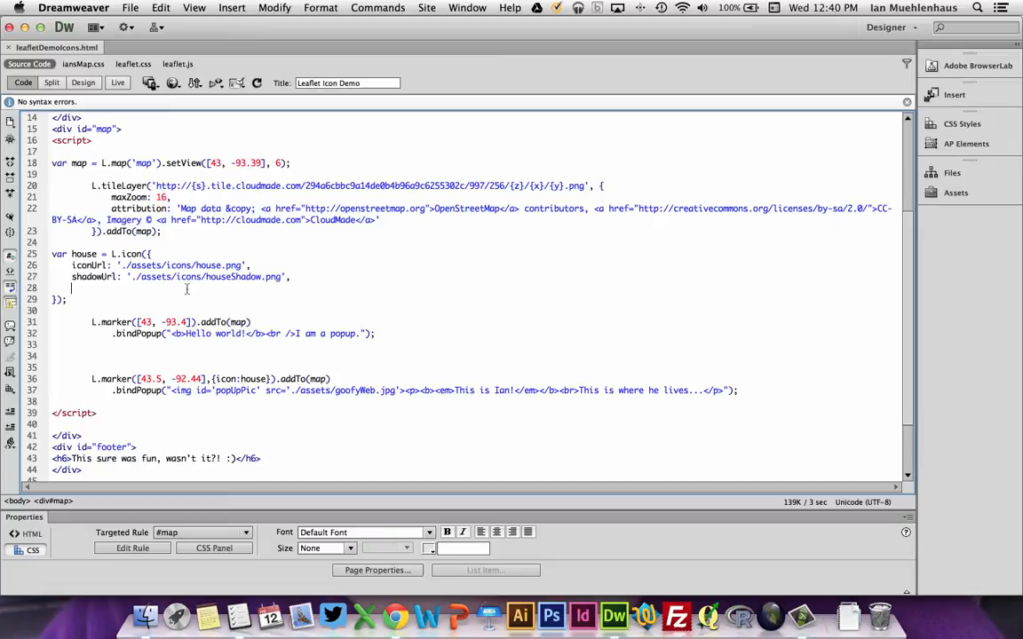
Add 'iconSize: [24,24], //size of the icon' to the house icon options
type("iconSize:")
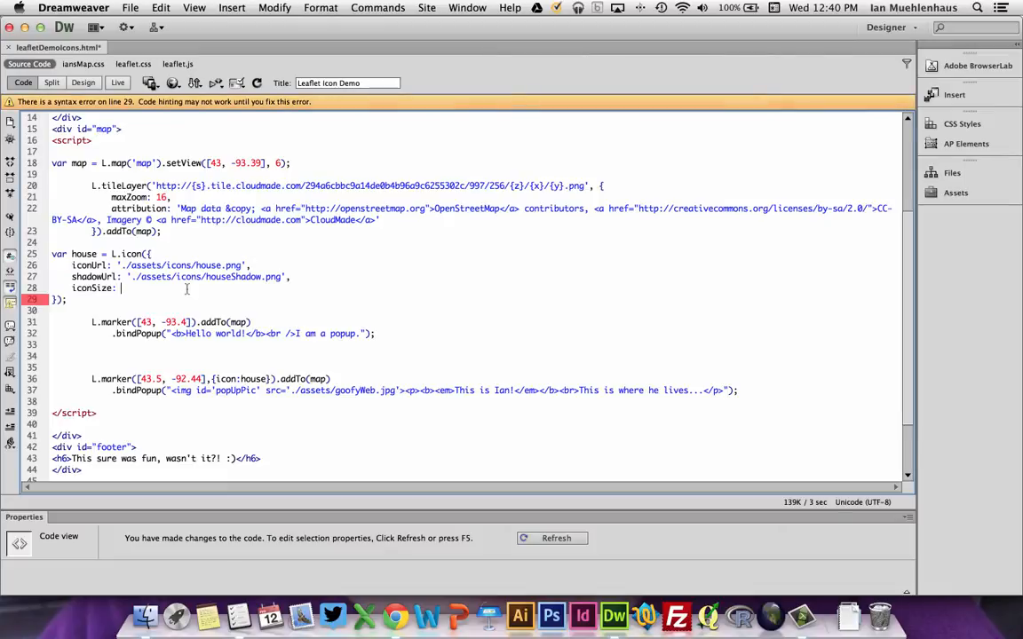
type("[")
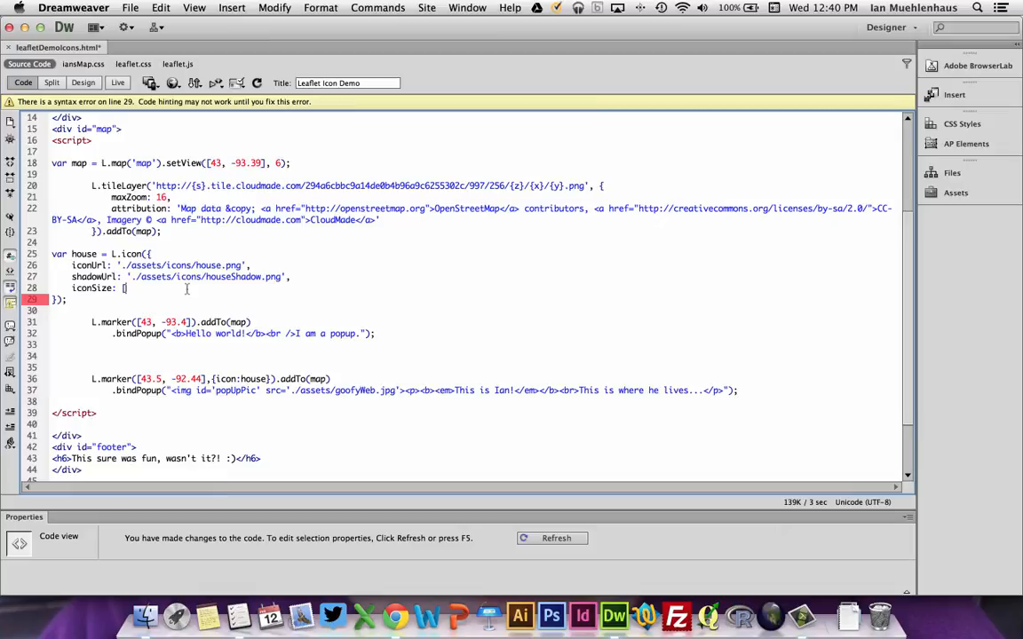
type("24,2")
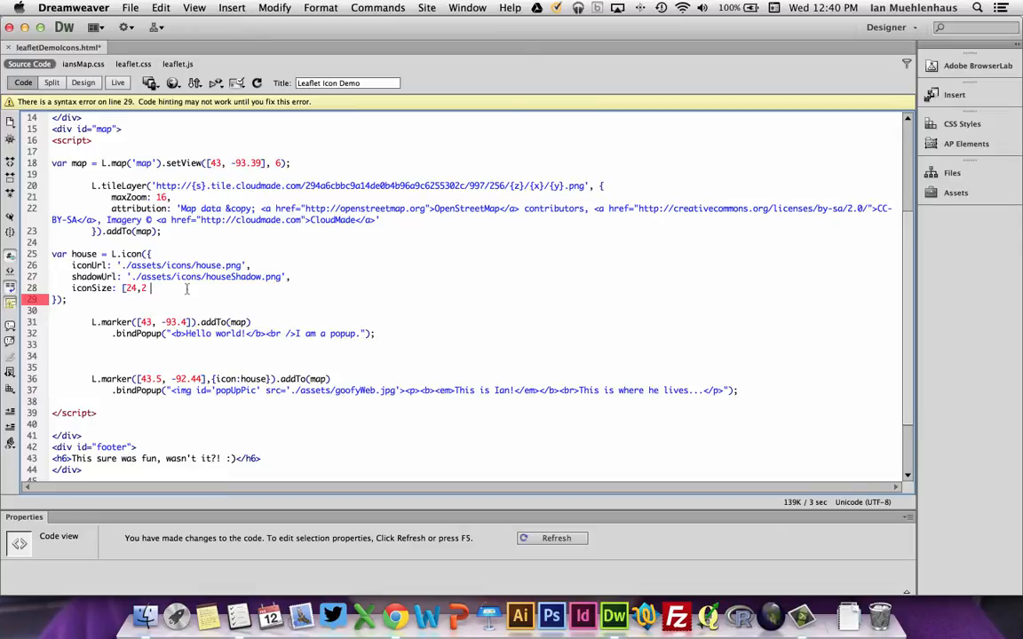
type("4")
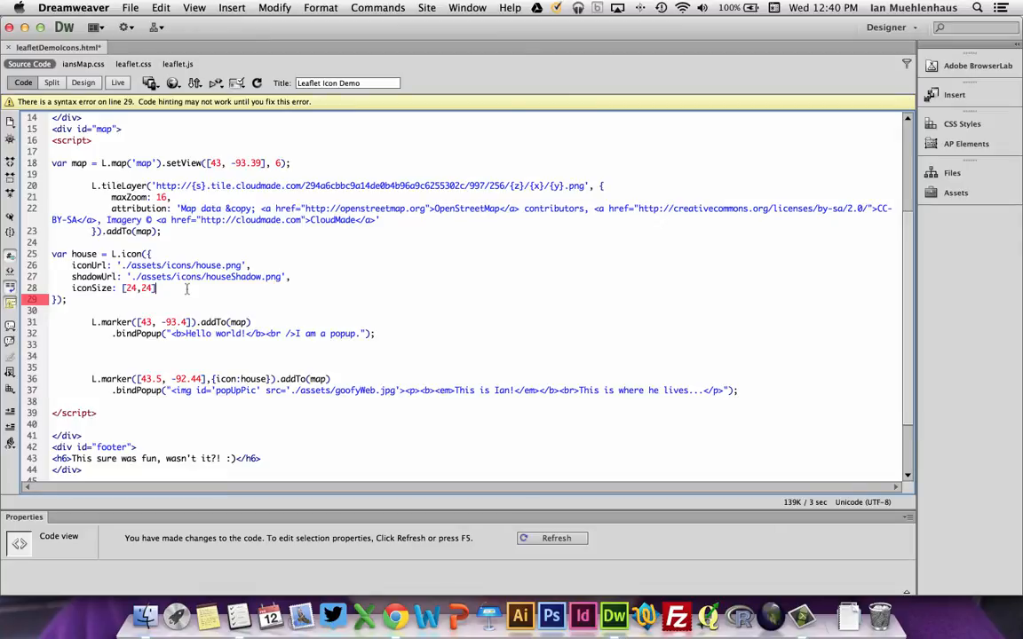
type(", //")
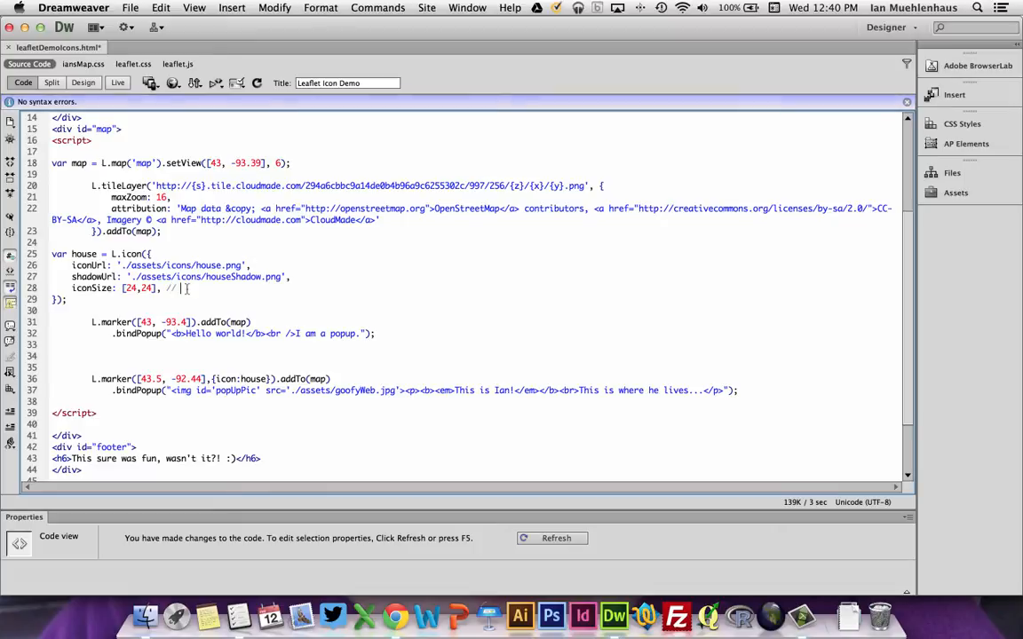
type("size of the icon")
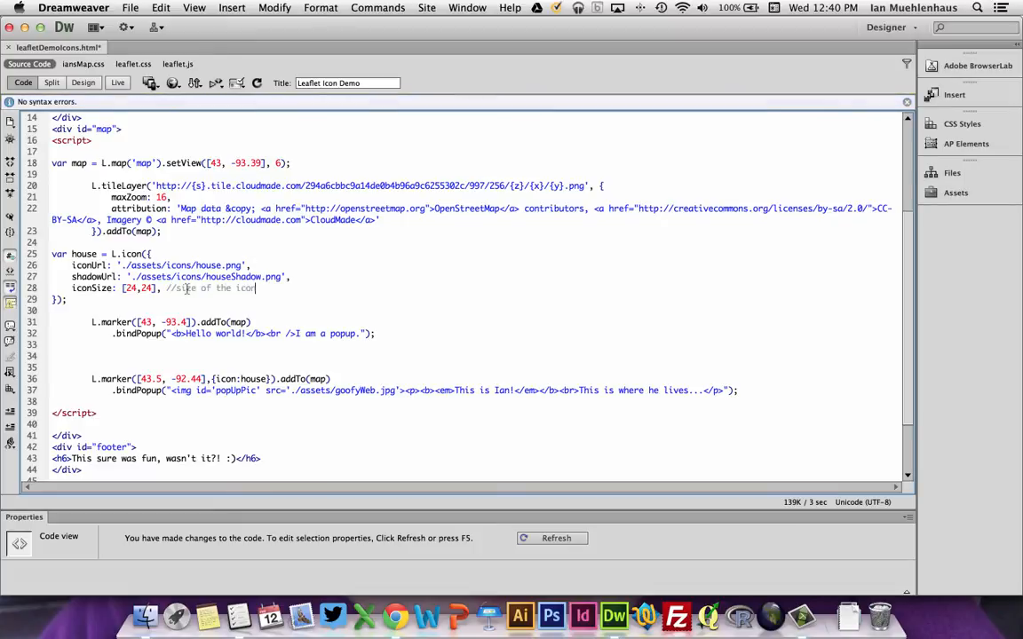
Add 'shadowSize: [36,36], //size of the shadow' and begin an iconAnchor entry
key("Return")
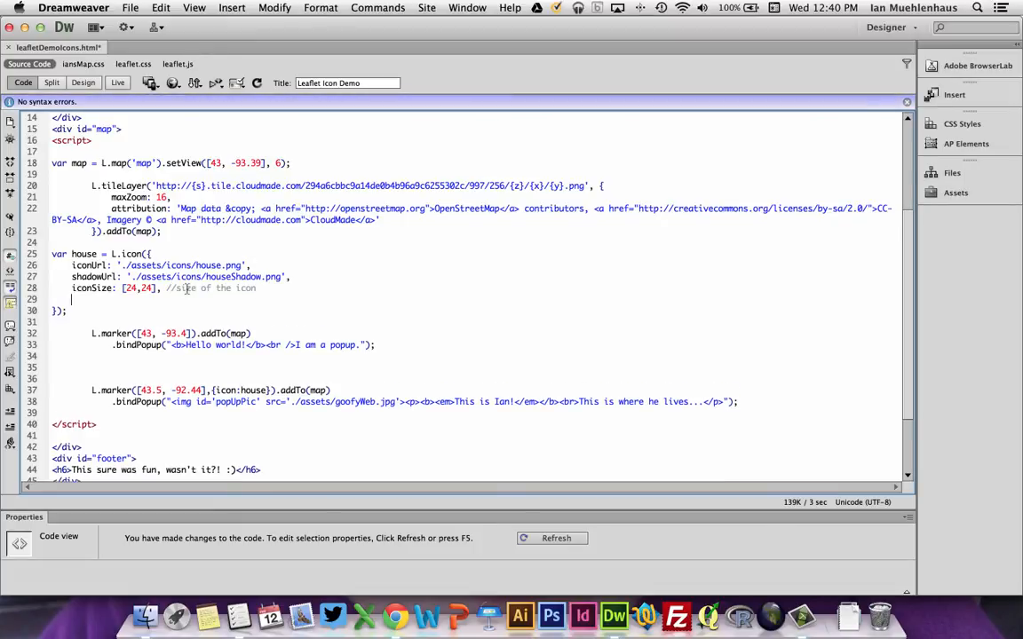
type("s")
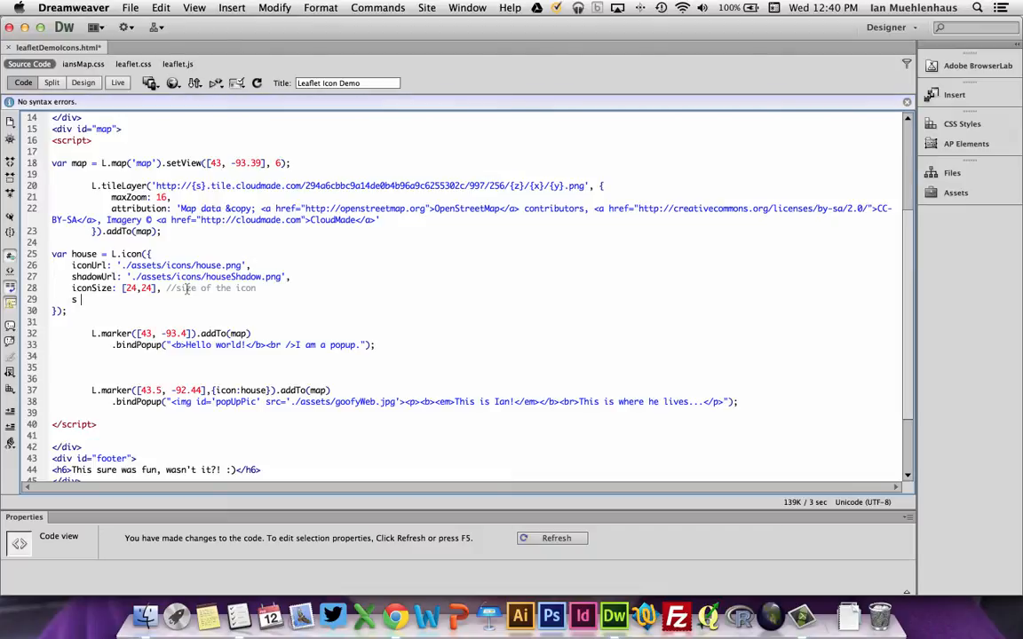
type("hadow size")
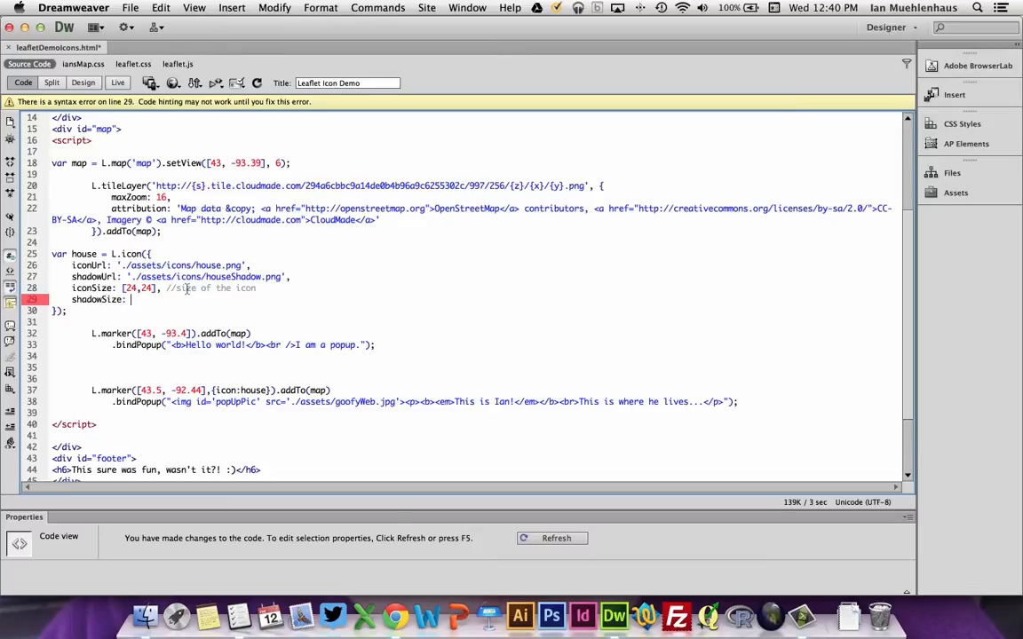
type("[")
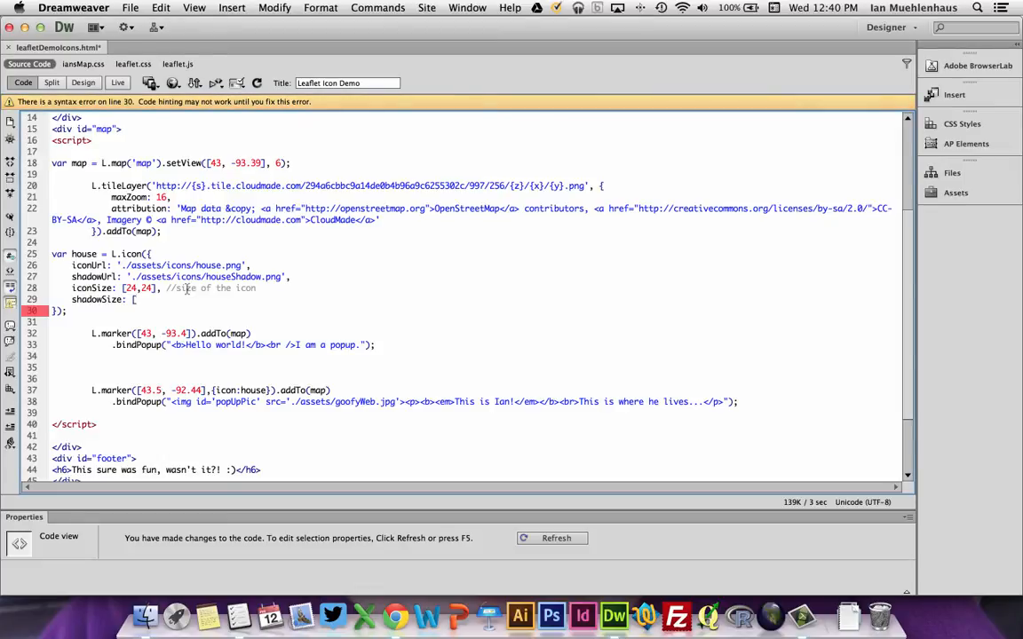
type("36,36], //")
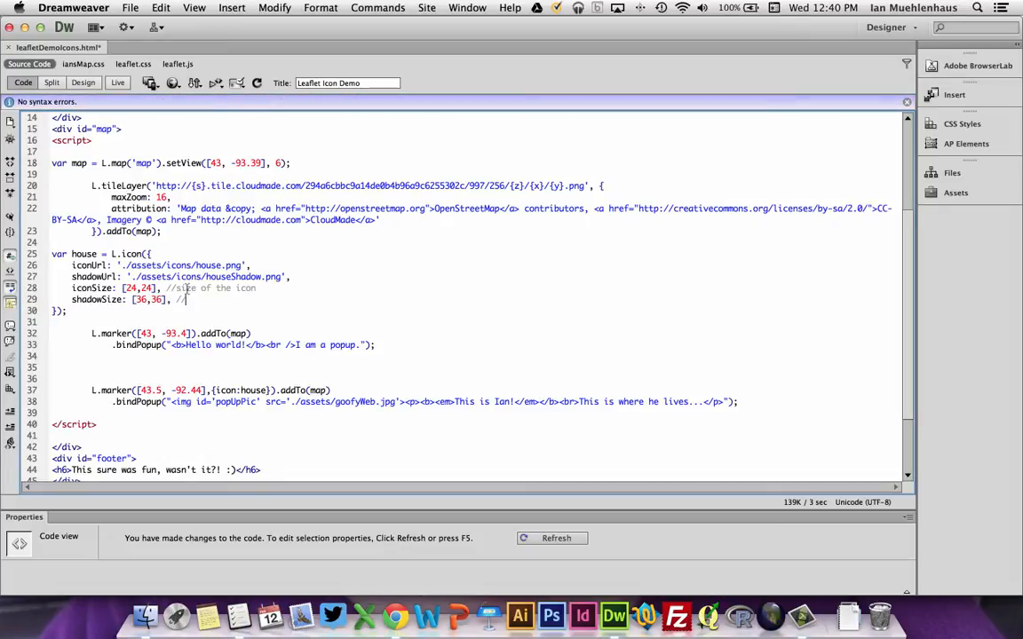
type("size of the shadow")
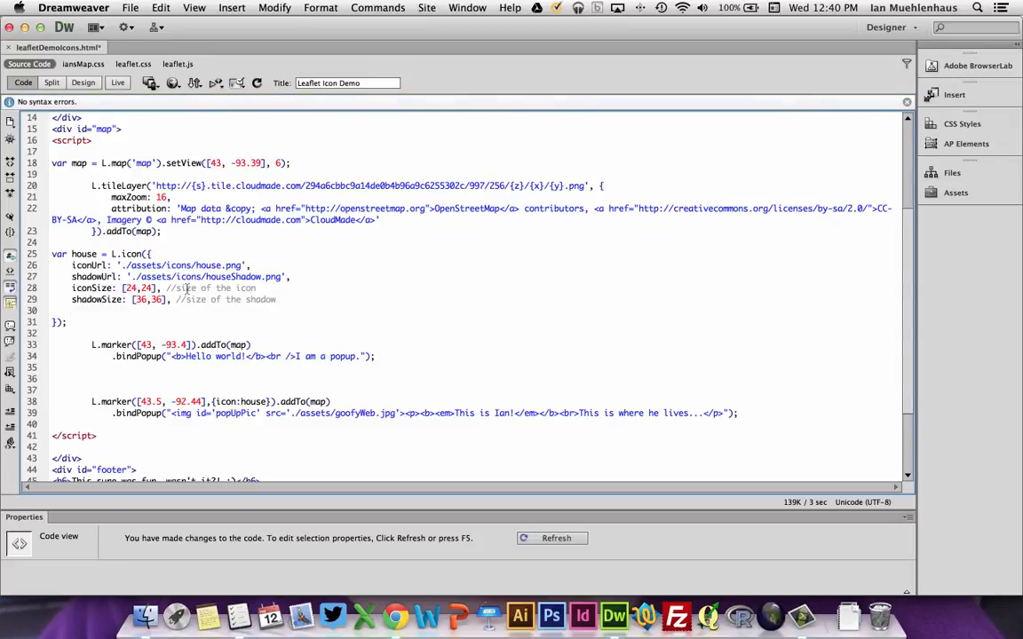
type("iconAr")
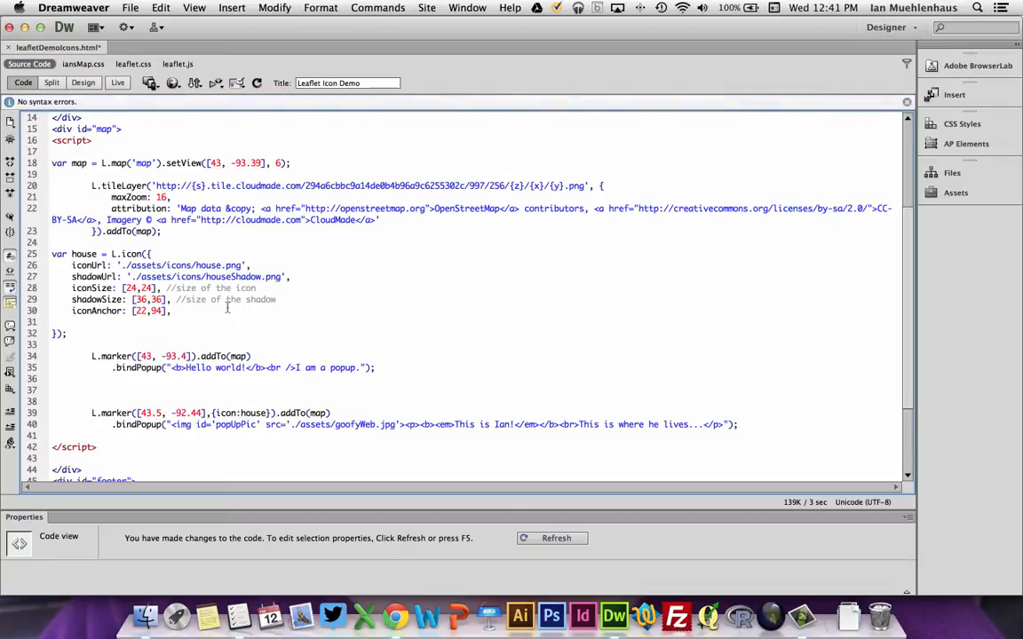
mouse_move(217, 306)
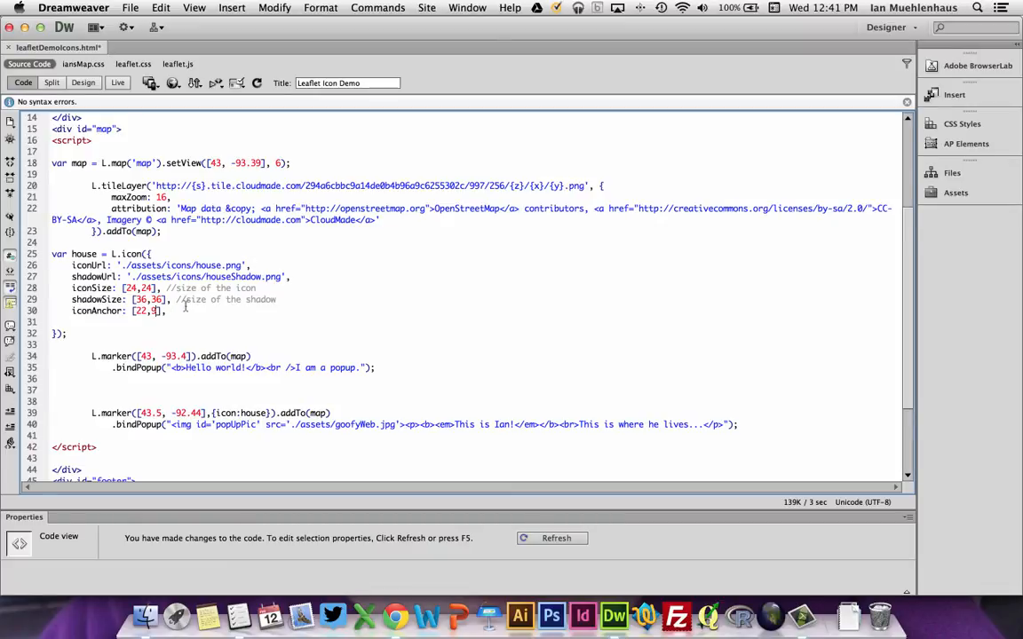
Finish iconAnchor [22,96] and add commented shadowAnchor and popupAnchor placeholder lines
type("6")
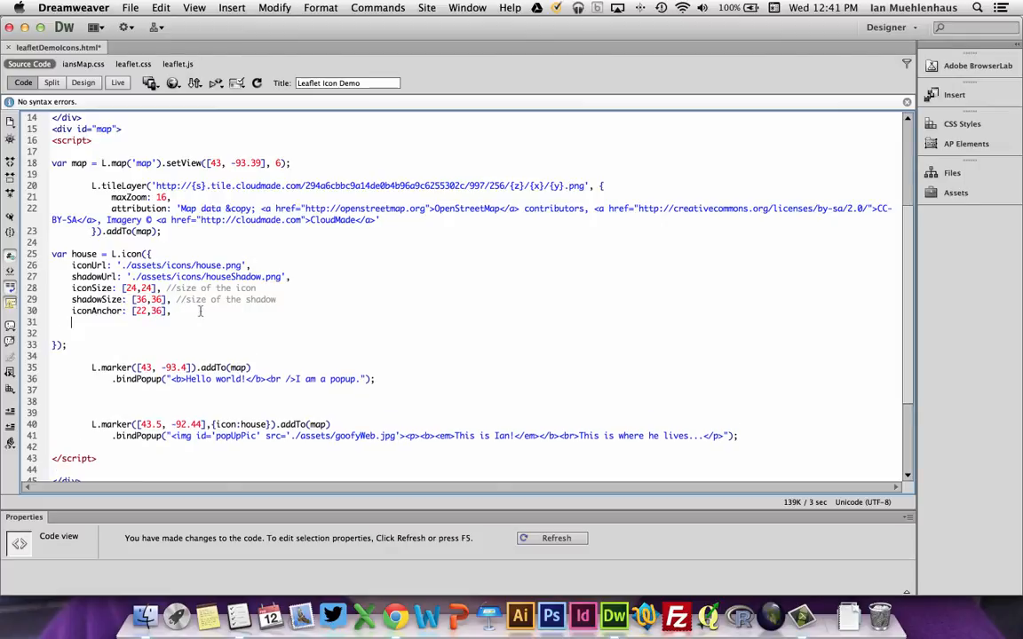
type("//")
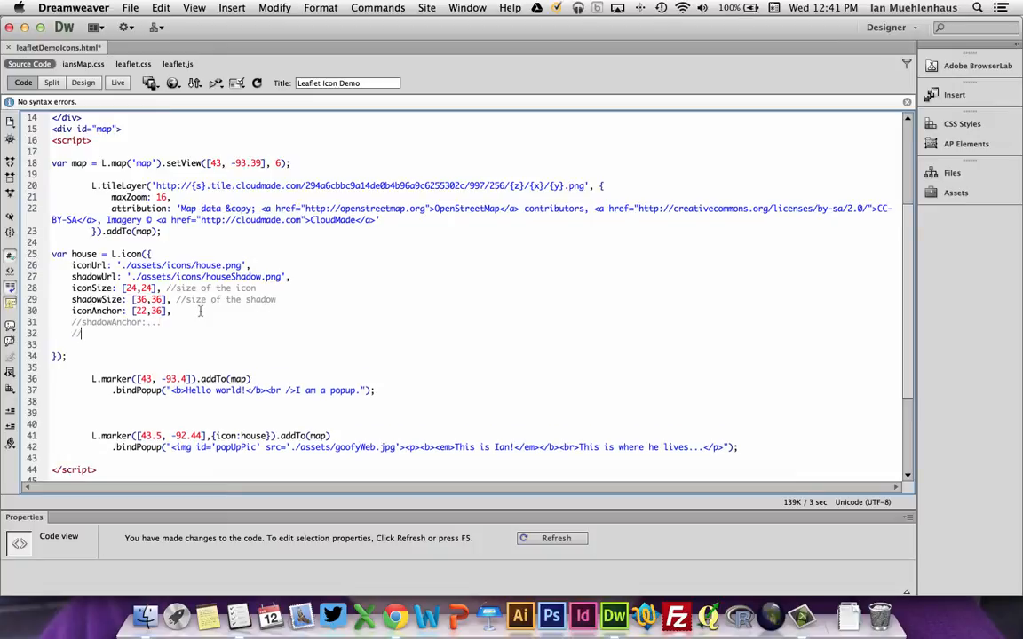
type("popupA")
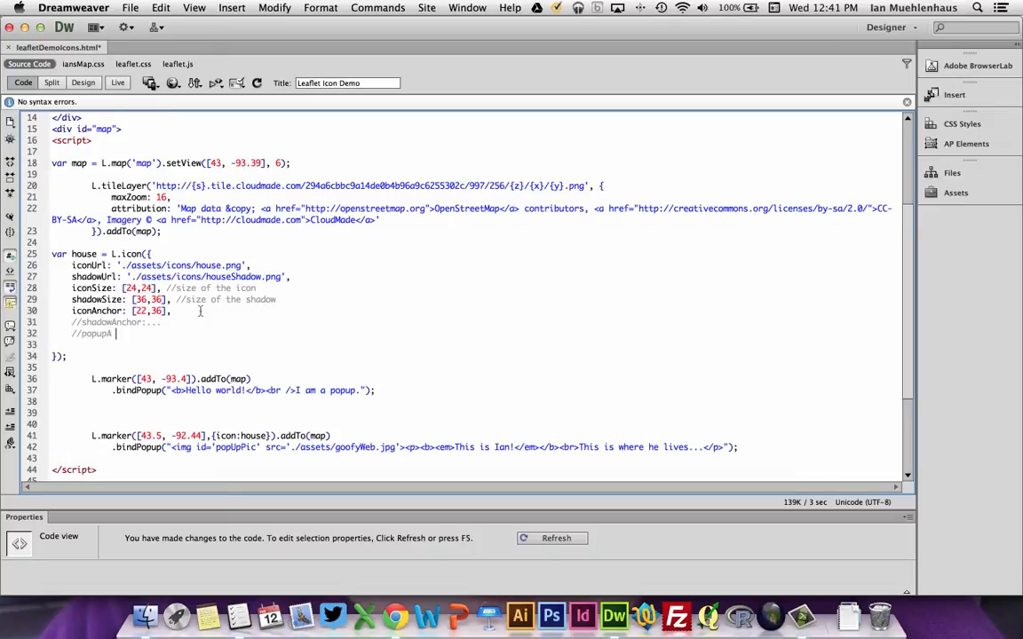
type("nchor:...")
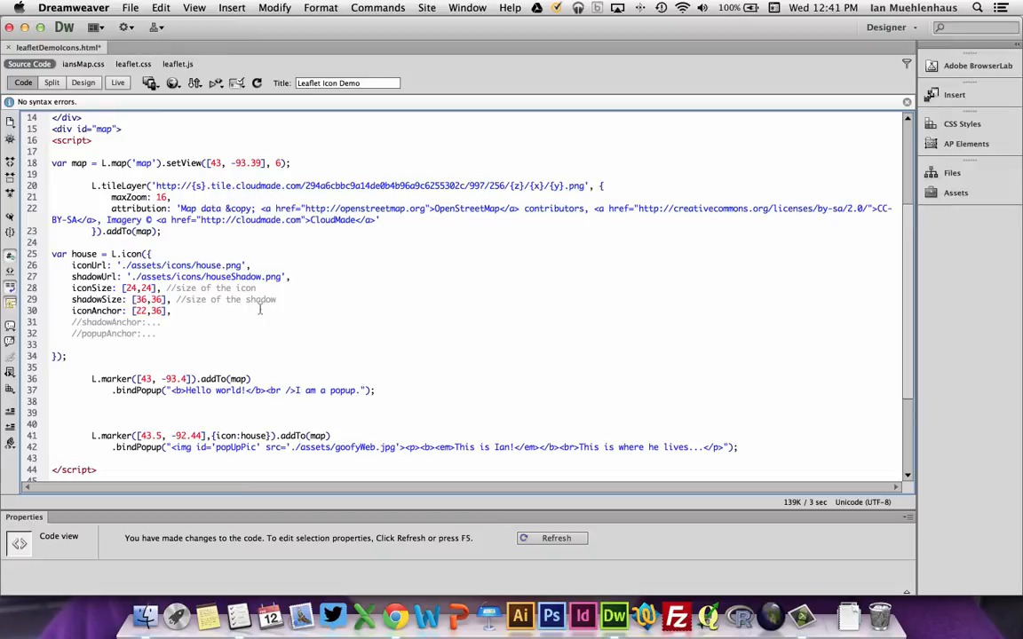
mouse_move(391, 614)
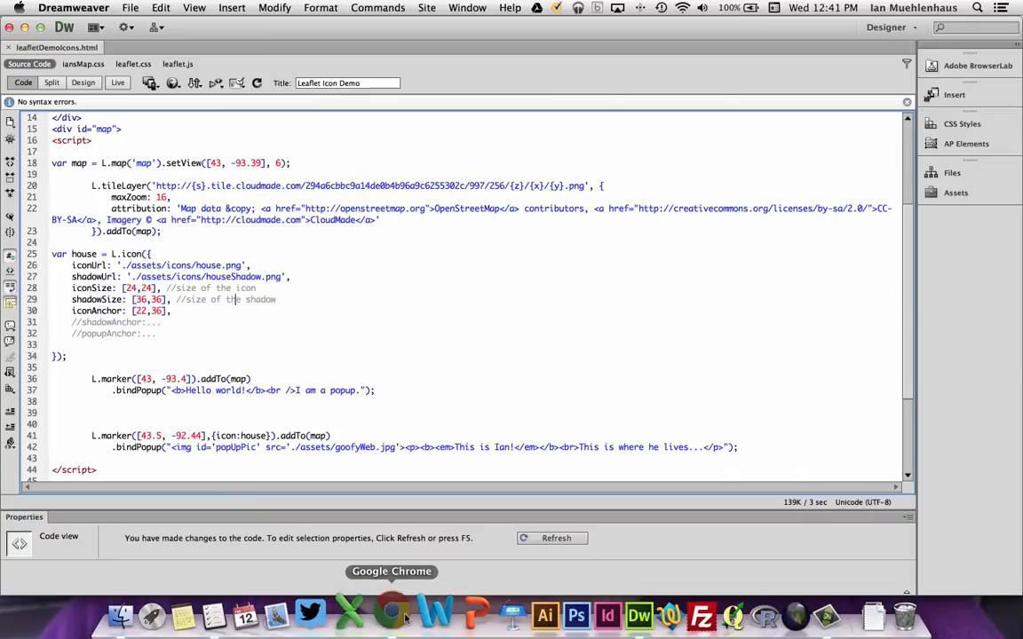
left_click(394, 614)
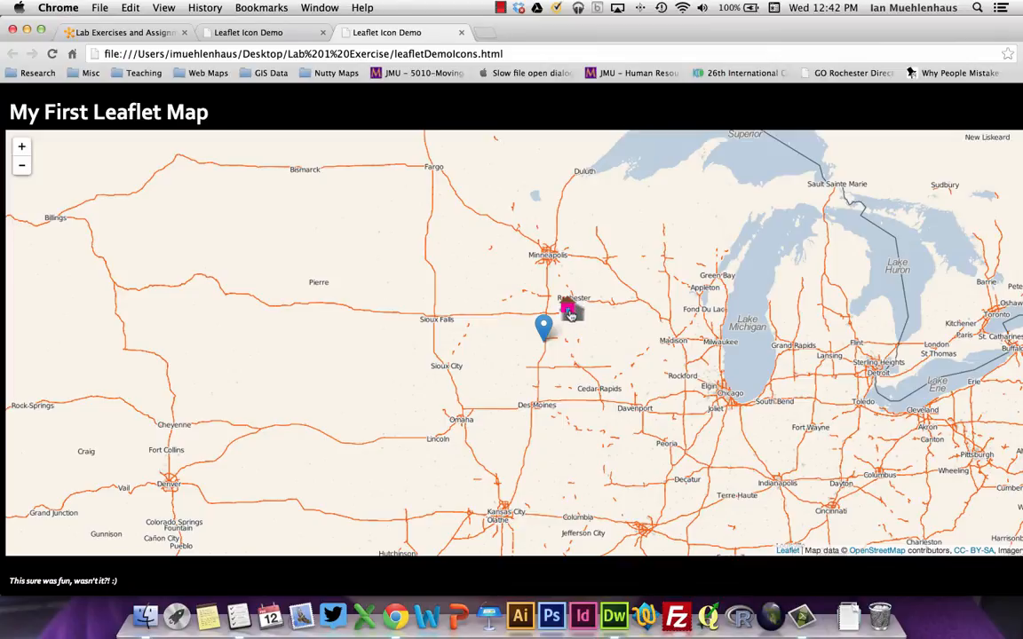
mouse_move(586, 329)
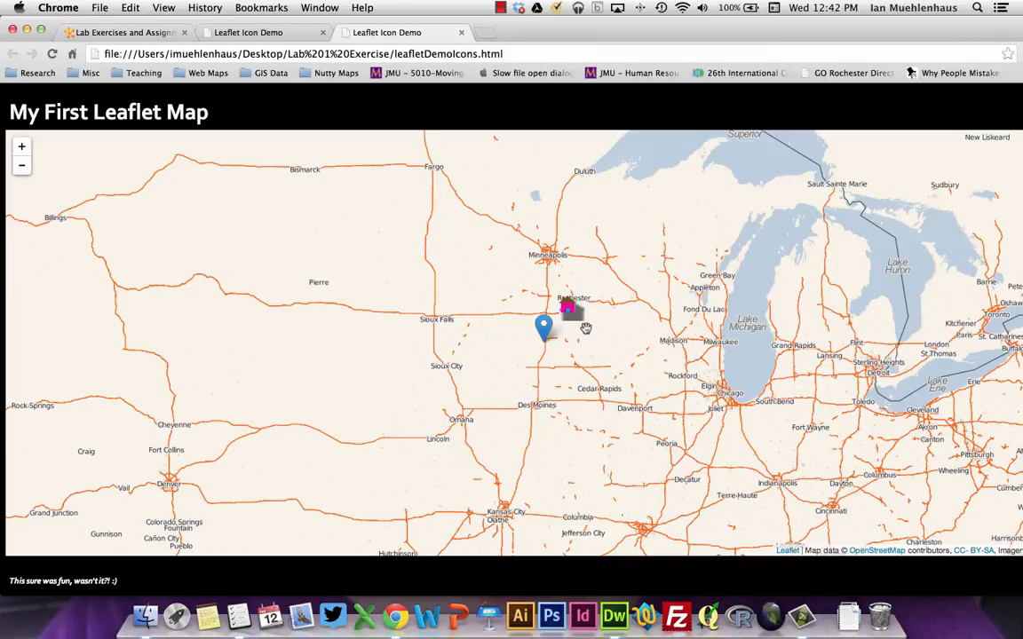
mouse_move(569, 311)
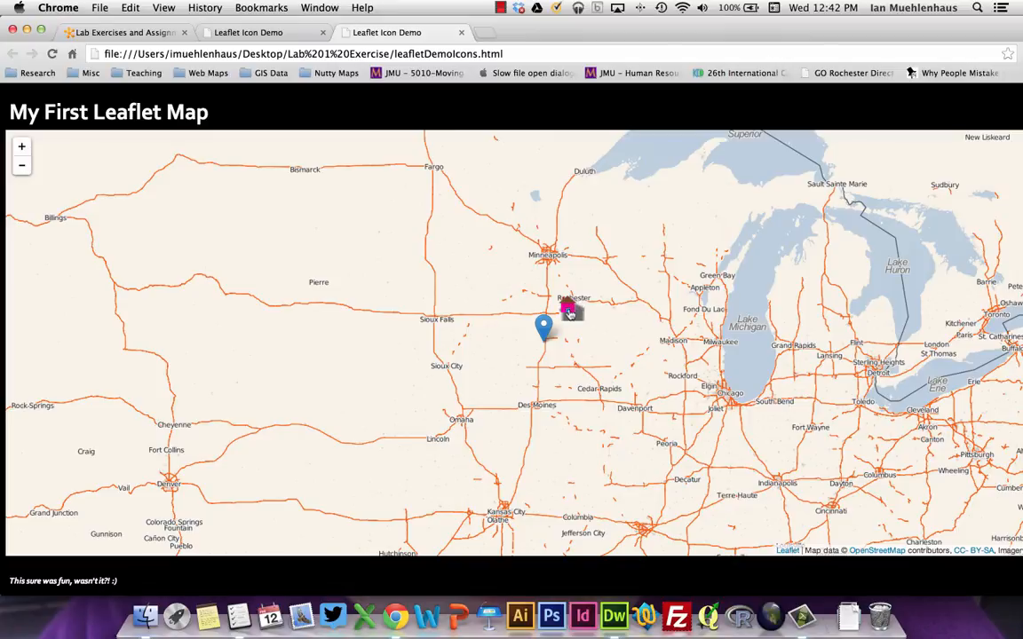
mouse_move(572, 313)
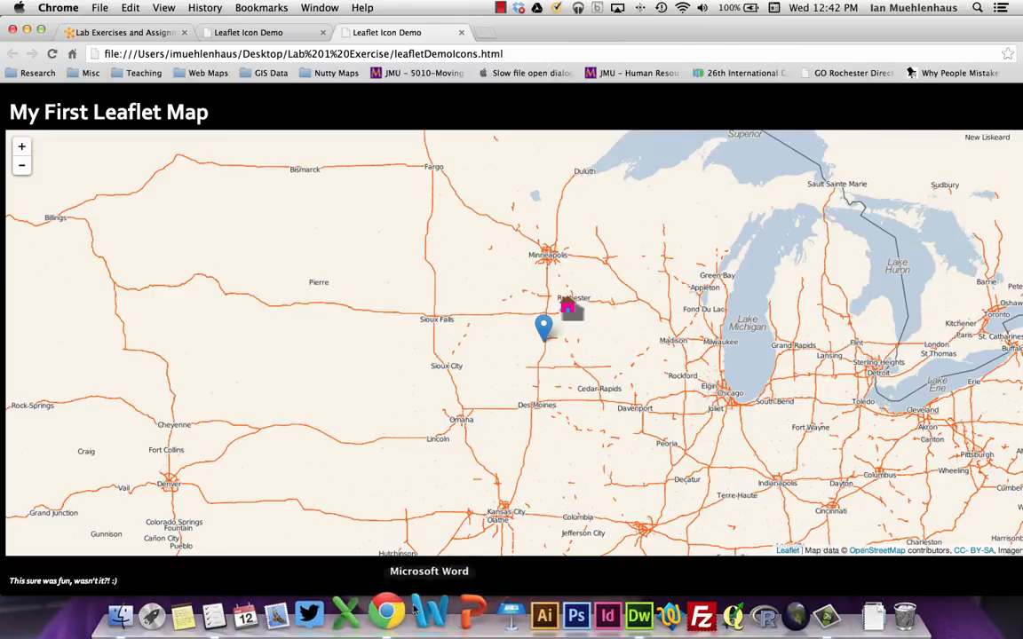
Return from the Chrome map preview to the Dreamweaver code
left_click(614, 614)
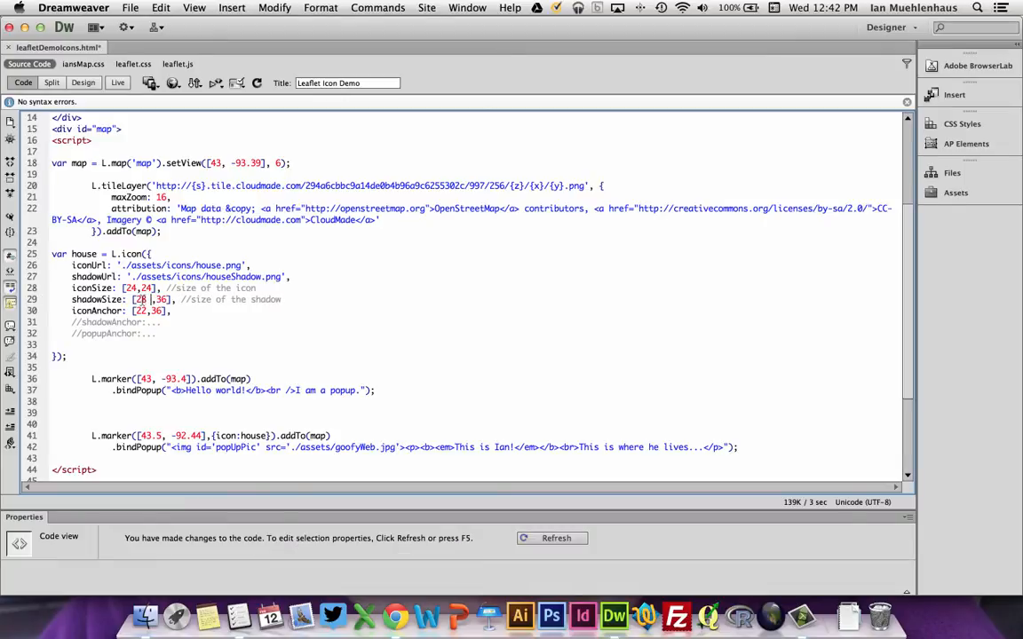
Set the house shadowSize to [28,32] and activate shadowAnchor as [22,40], then view the map
left_click(157, 298)
type("2")
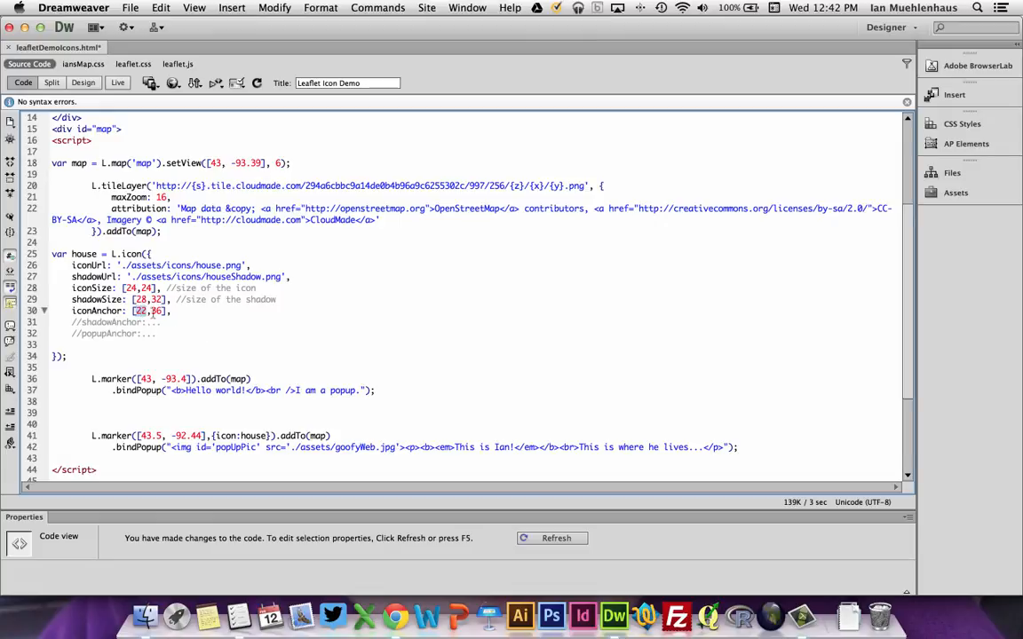
left_click(73, 321)
type(" [")
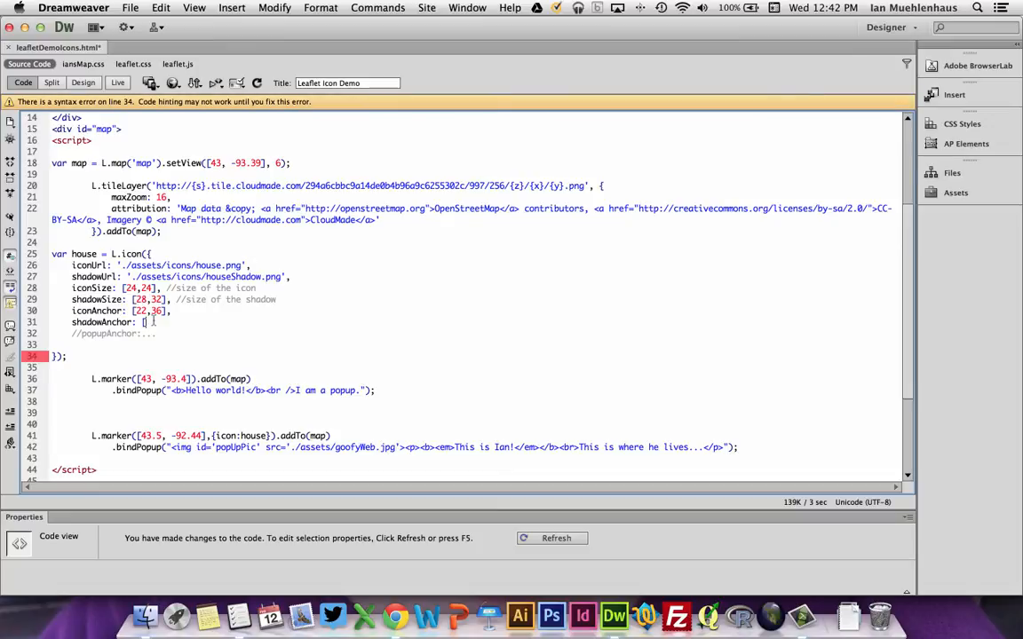
type("22,40")
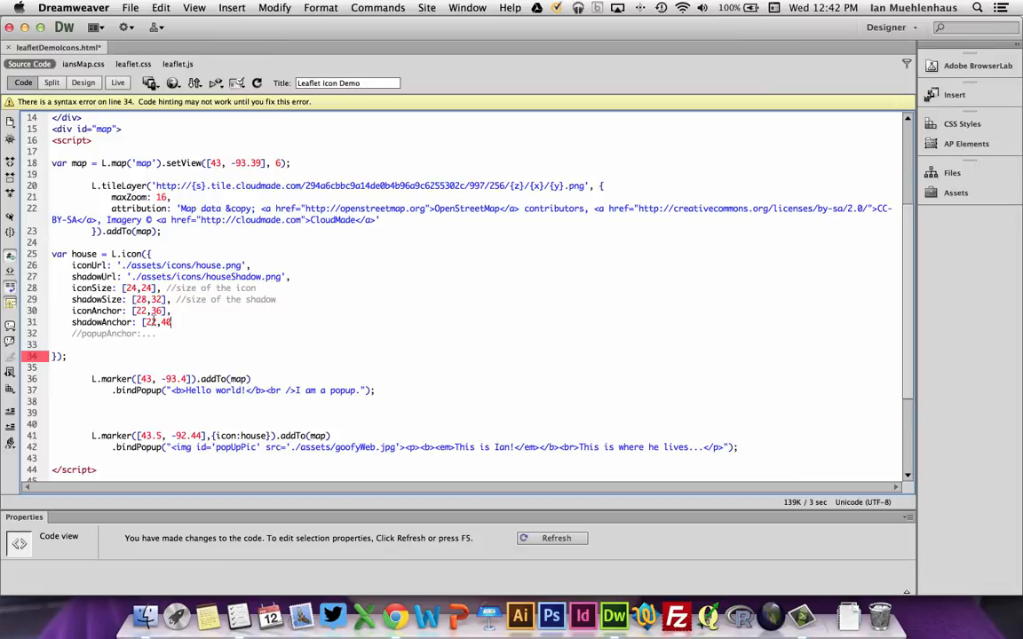
type(",")
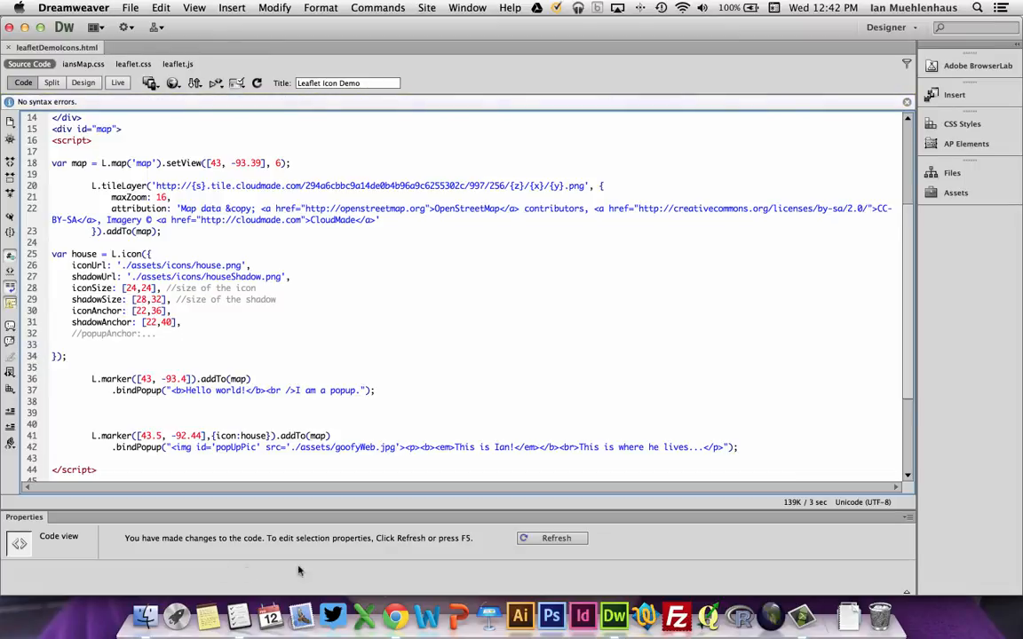
left_click(395, 614)
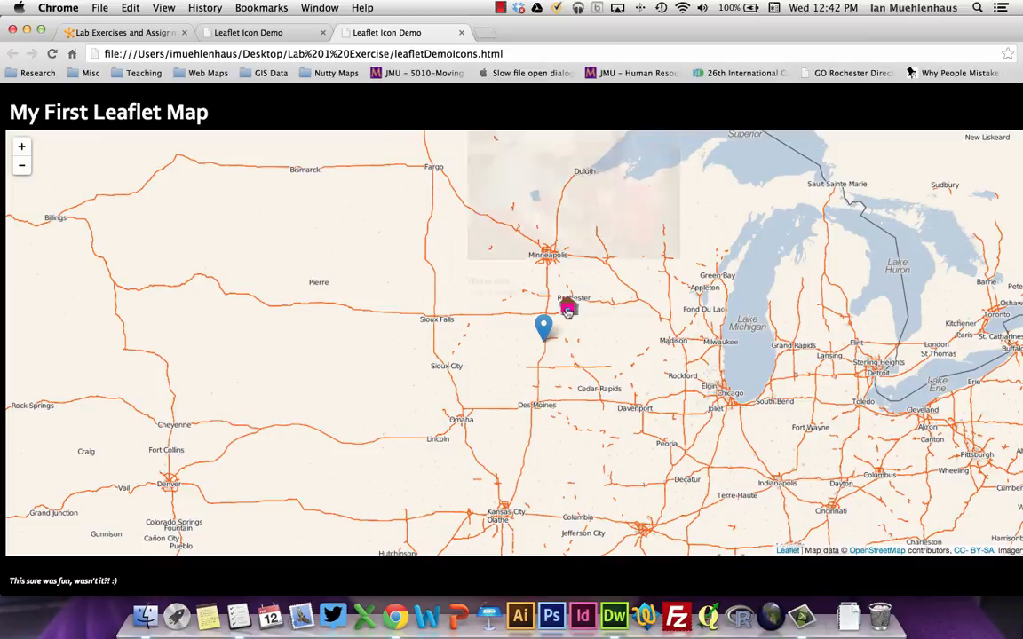
Check the adjusted marker and the course Lab Exercises page, then return to the code
left_click(543, 327)
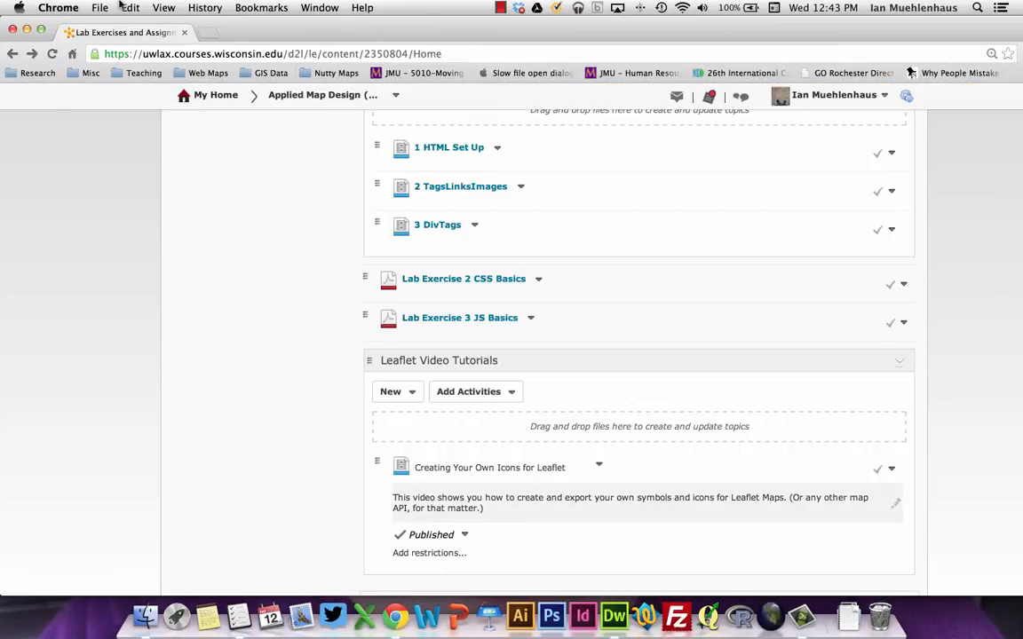
left_click(614, 614)
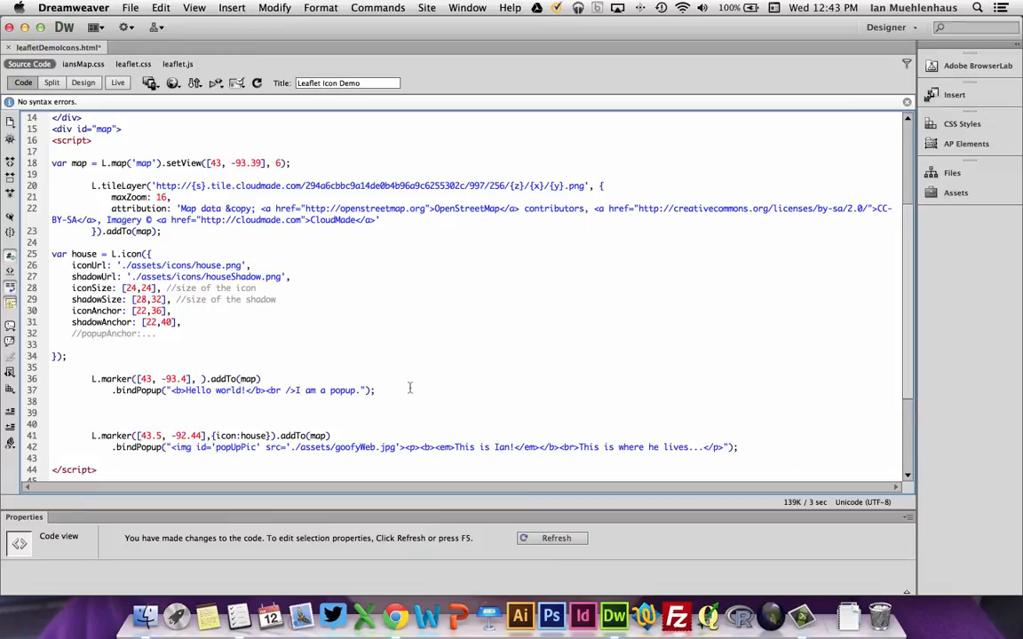
Add ', {icon:house}' to the first L.marker at 43, -93.4 so it uses the house icon
type("{icon:")
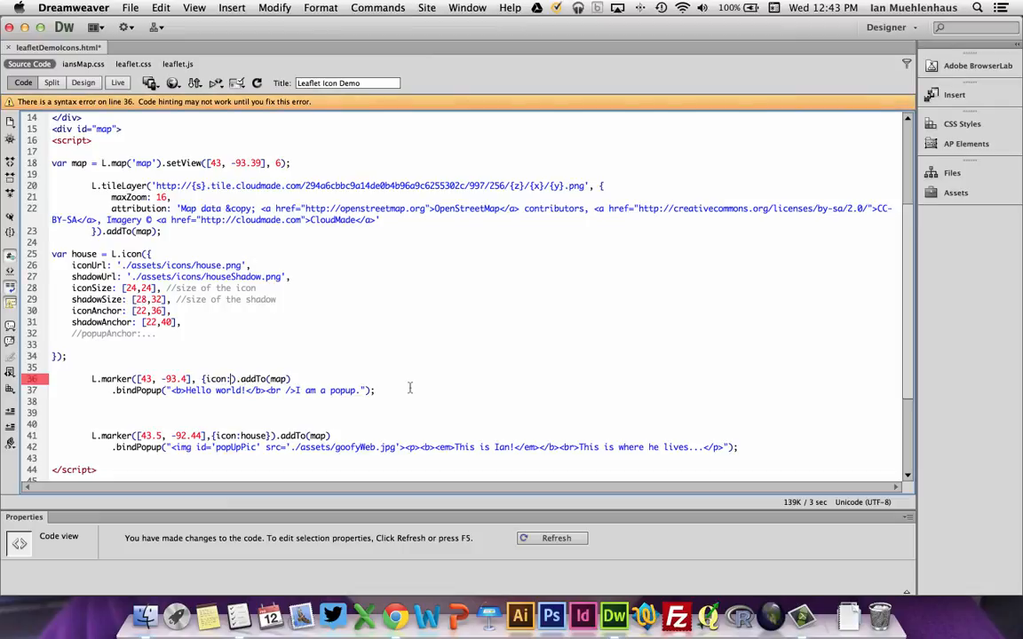
type("house")
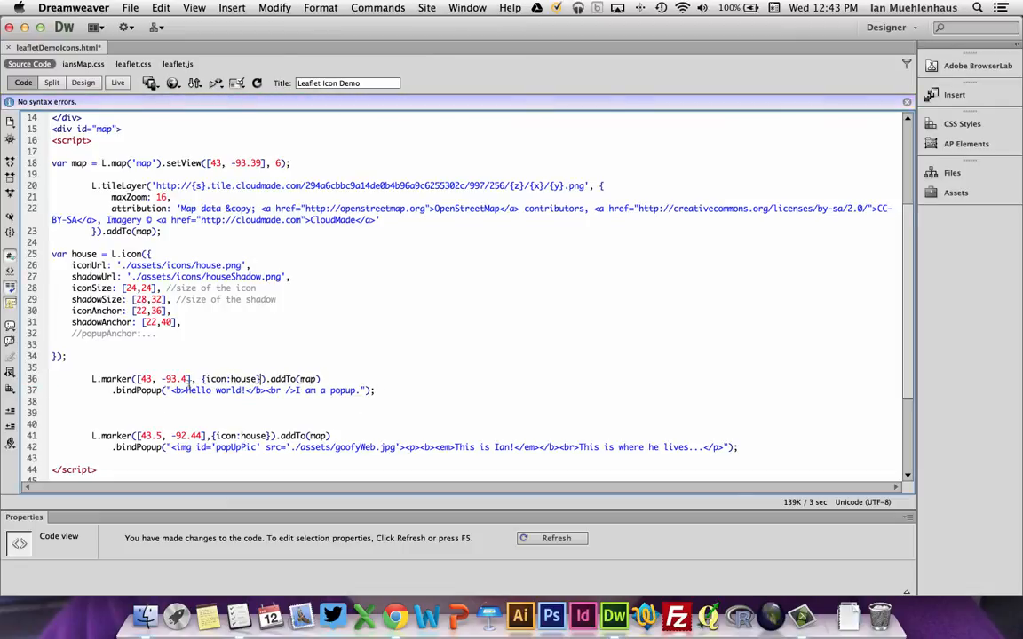
mouse_move(280, 612)
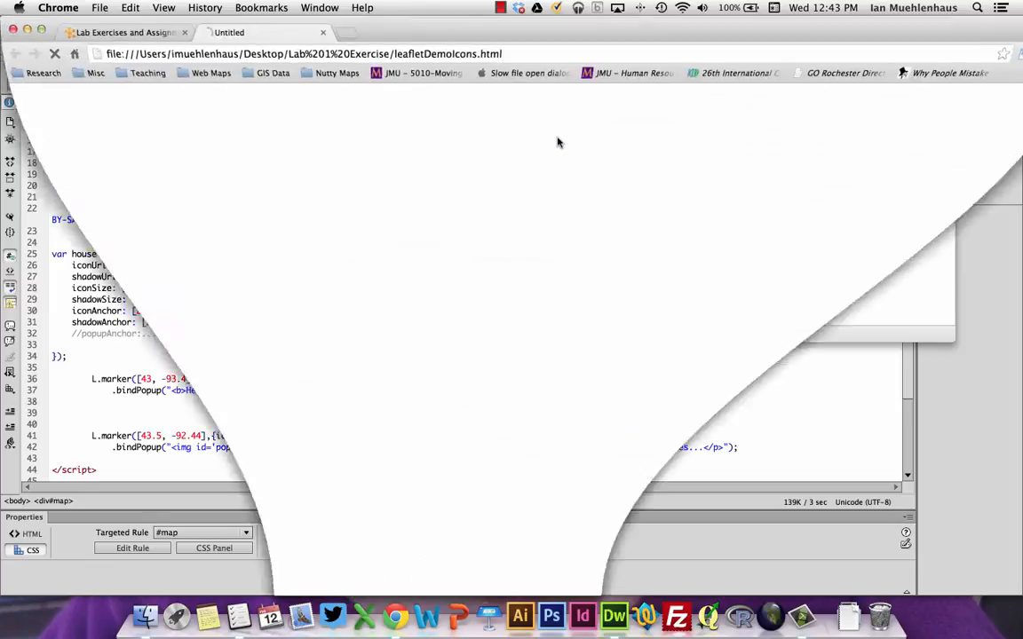
Reload the Leaflet Icon Demo showing two pink houses and open the 'This is Ian!' popup
left_click(52, 53)
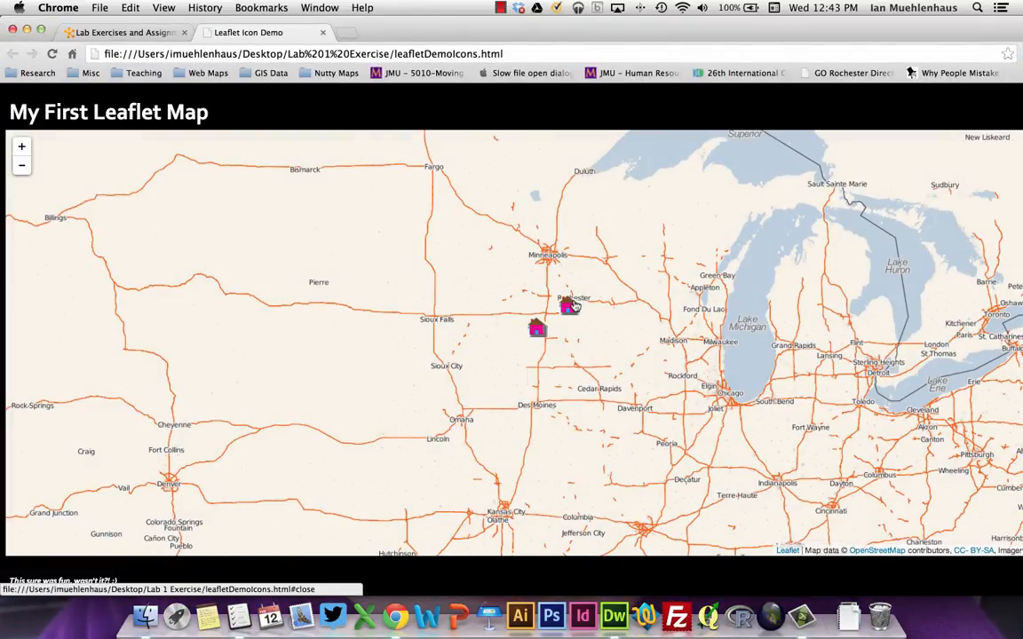
left_click(570, 305)
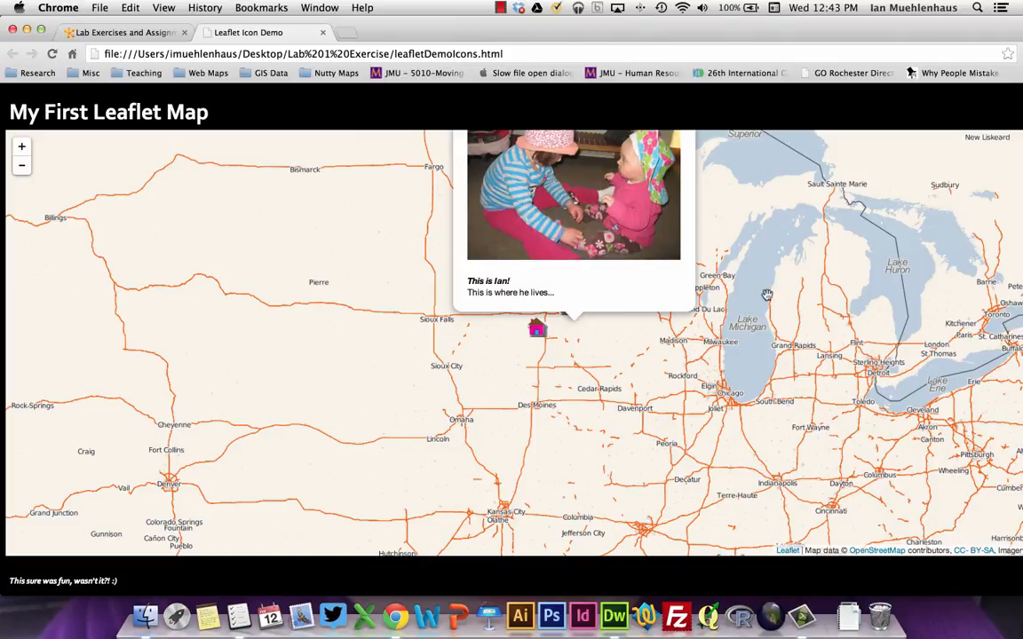